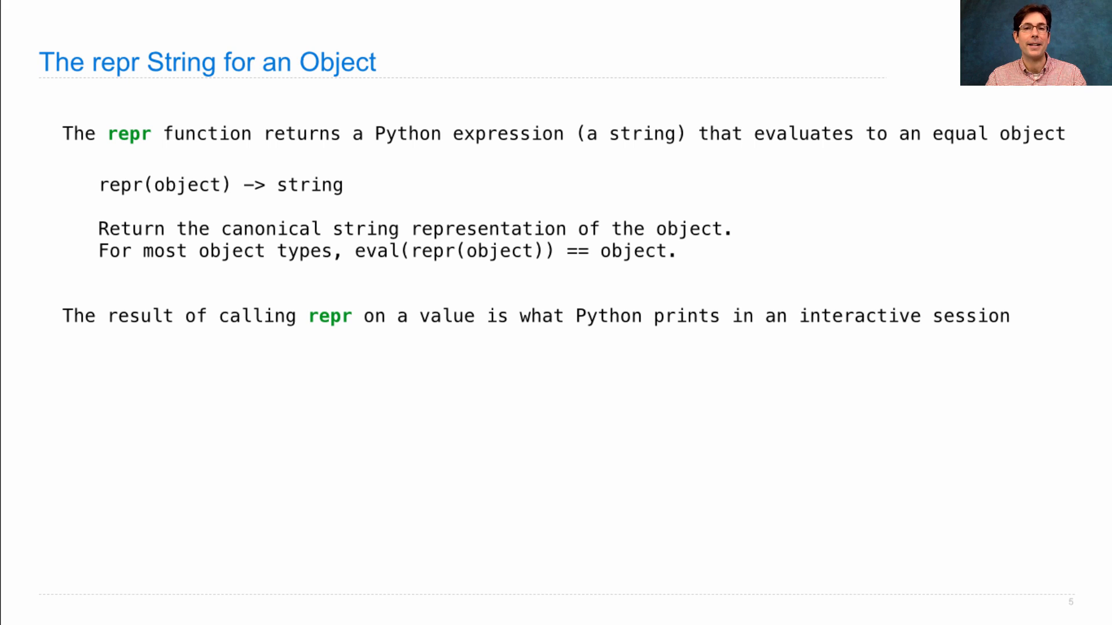
- Reveal the >>> 12e12 example evaluating to 12000000000000.0 on the repr slide
{"action": "type", "text": "12e12"}
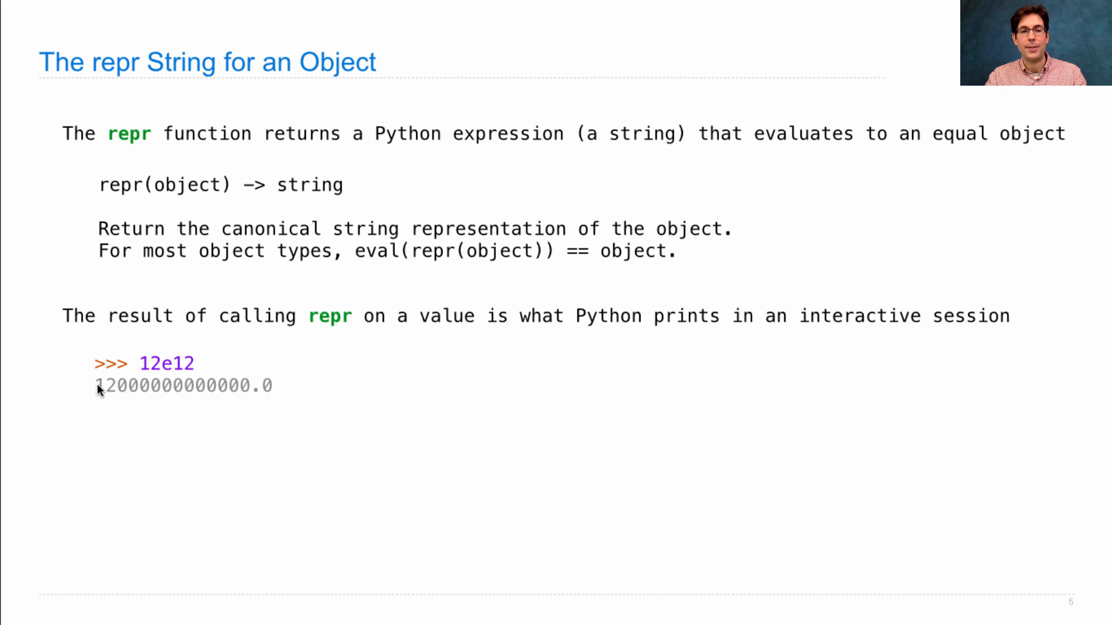
{"action": "mouse_move", "coordinate": [162, 362]}
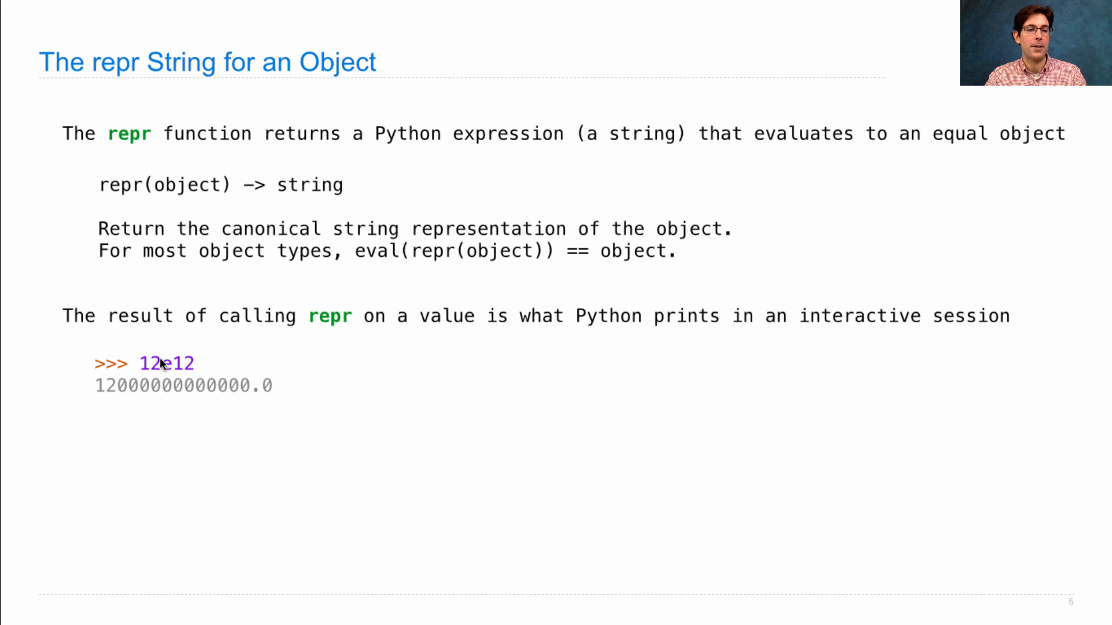
{"action": "mouse_move", "coordinate": [155, 402]}
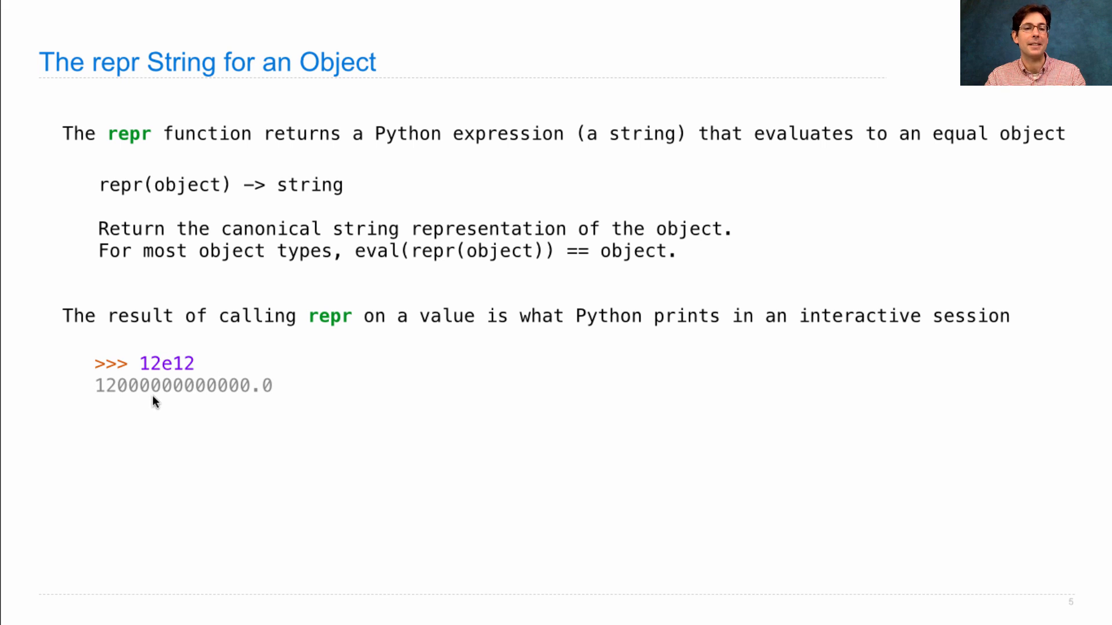
{"action": "mouse_move", "coordinate": [828, 426]}
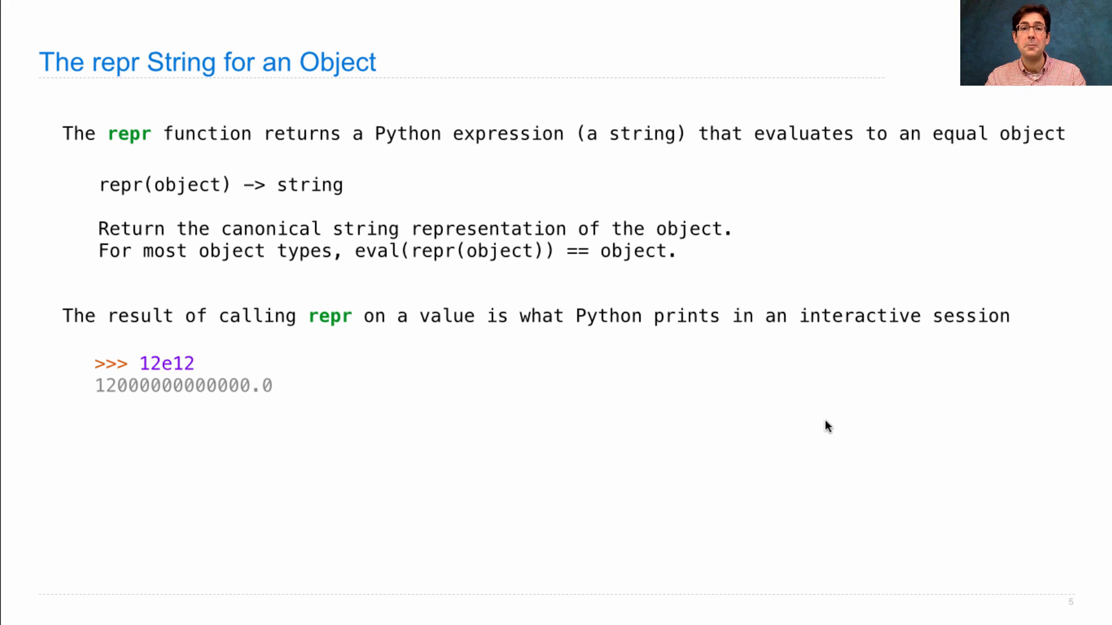
{"action": "mouse_move", "coordinate": [139, 377]}
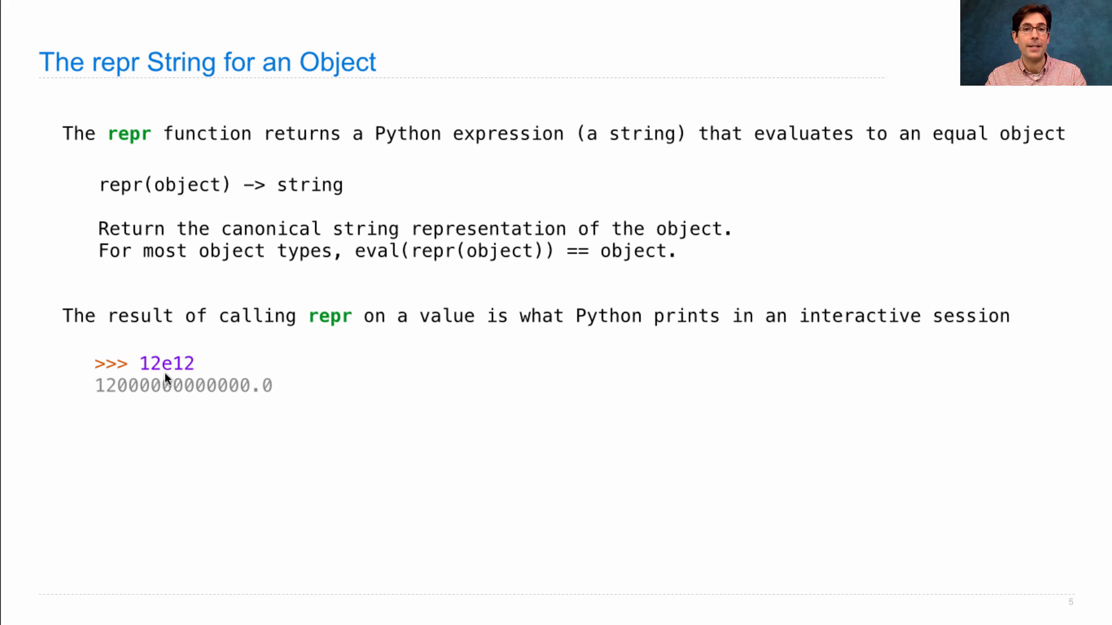
{"action": "mouse_move", "coordinate": [162, 372]}
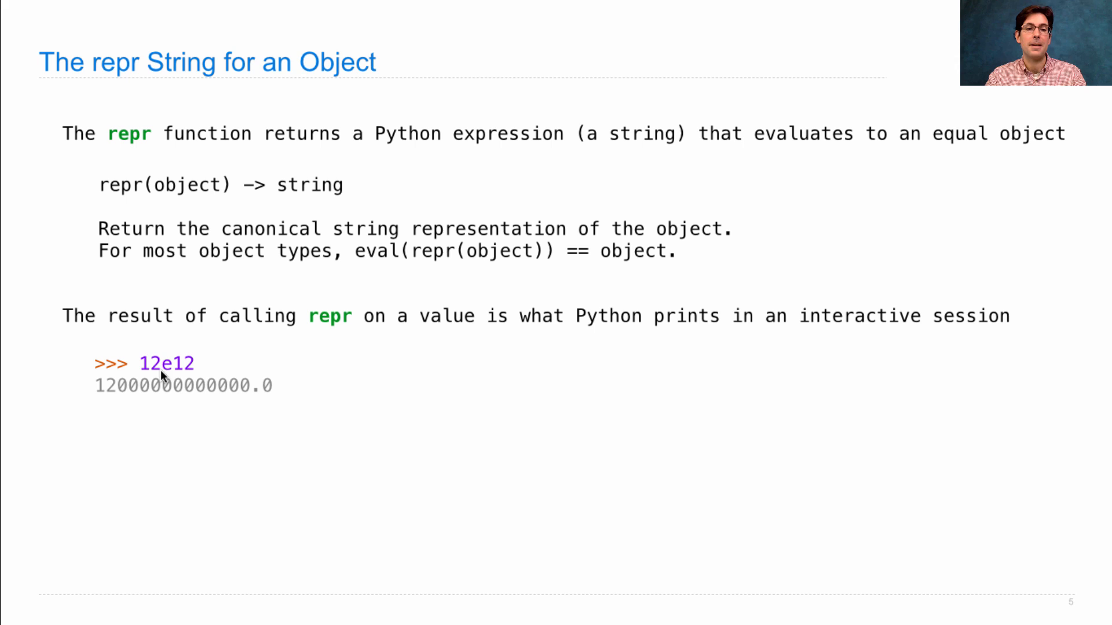
{"action": "mouse_move", "coordinate": [185, 377]}
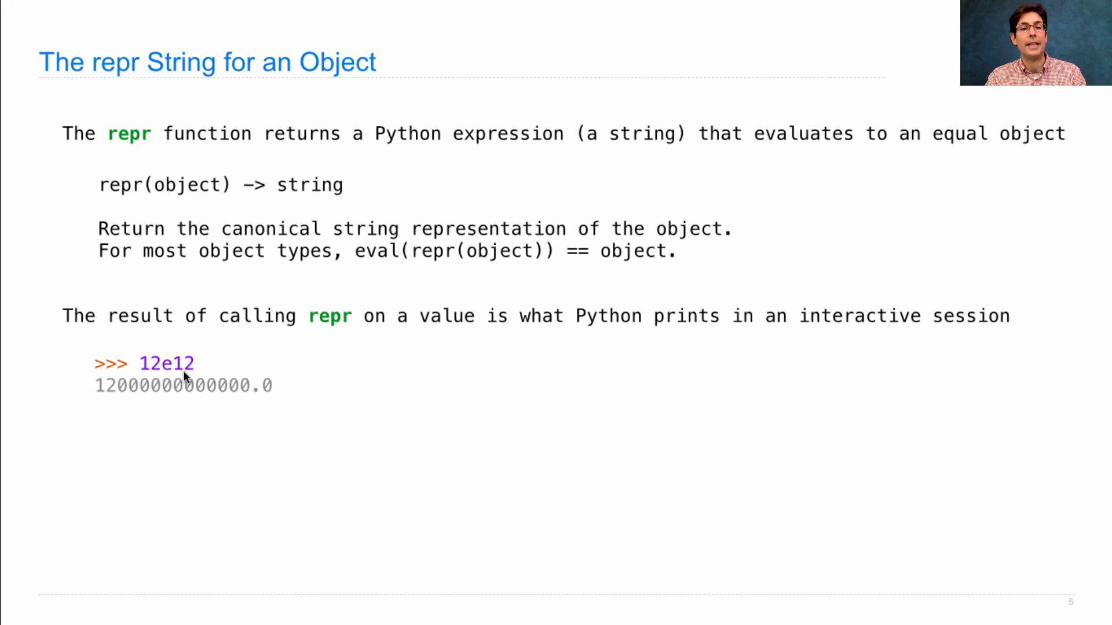
{"action": "mouse_move", "coordinate": [110, 401]}
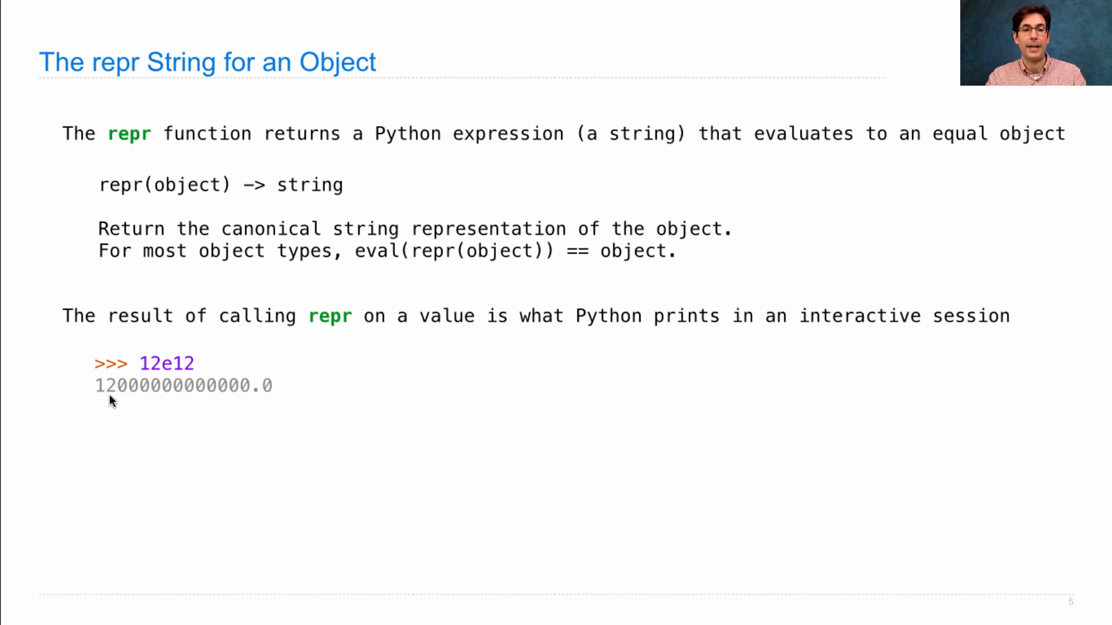
{"action": "mouse_move", "coordinate": [259, 397]}
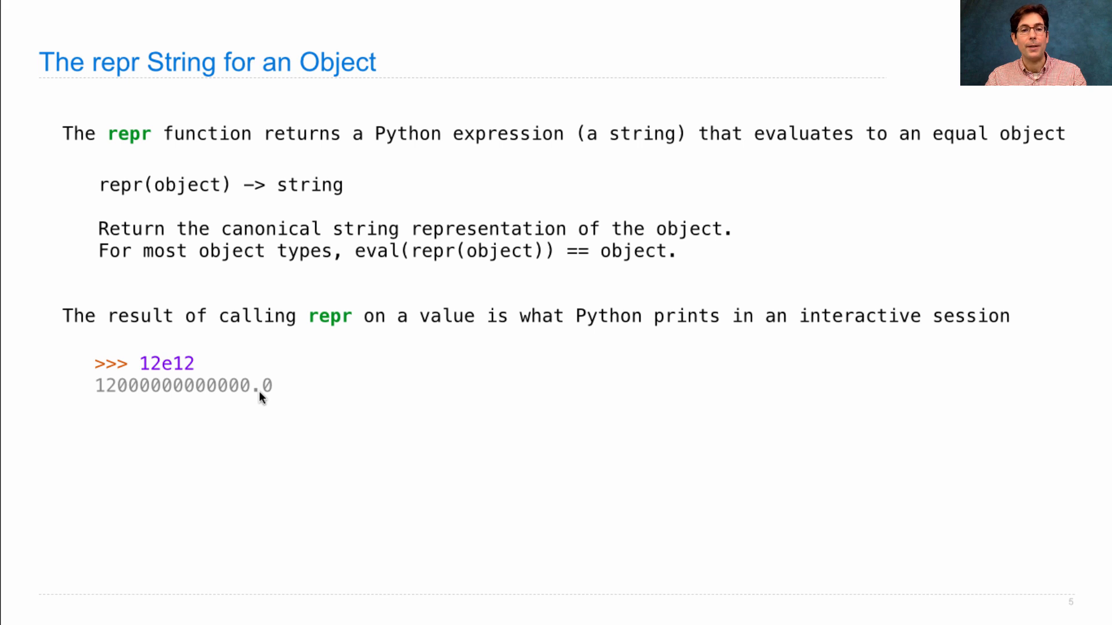
{"action": "mouse_move", "coordinate": [191, 368]}
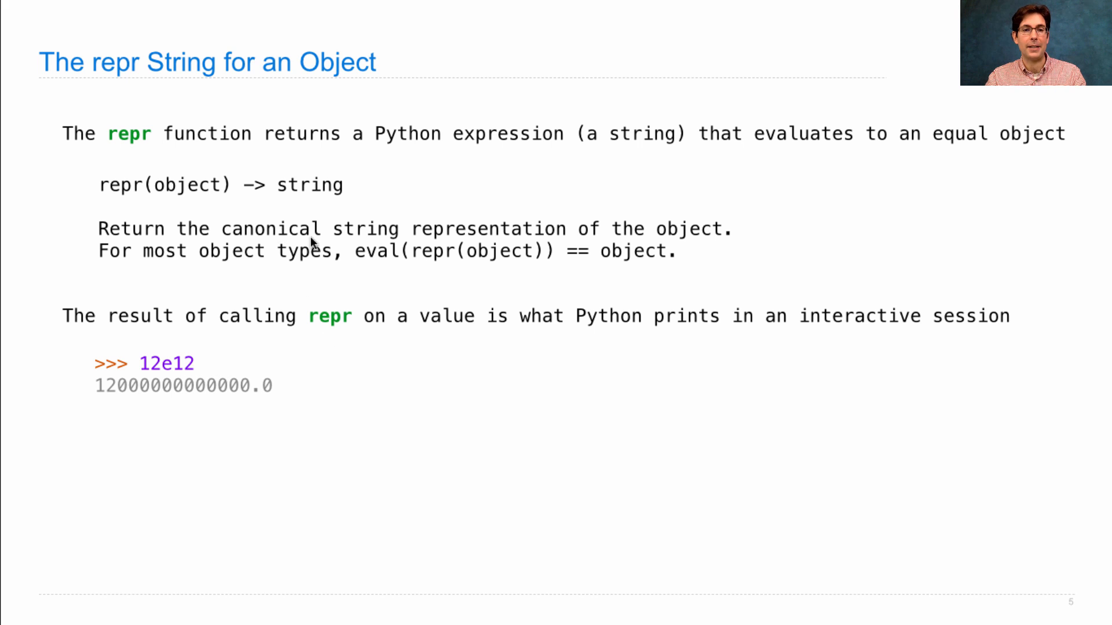
{"action": "mouse_move", "coordinate": [206, 352]}
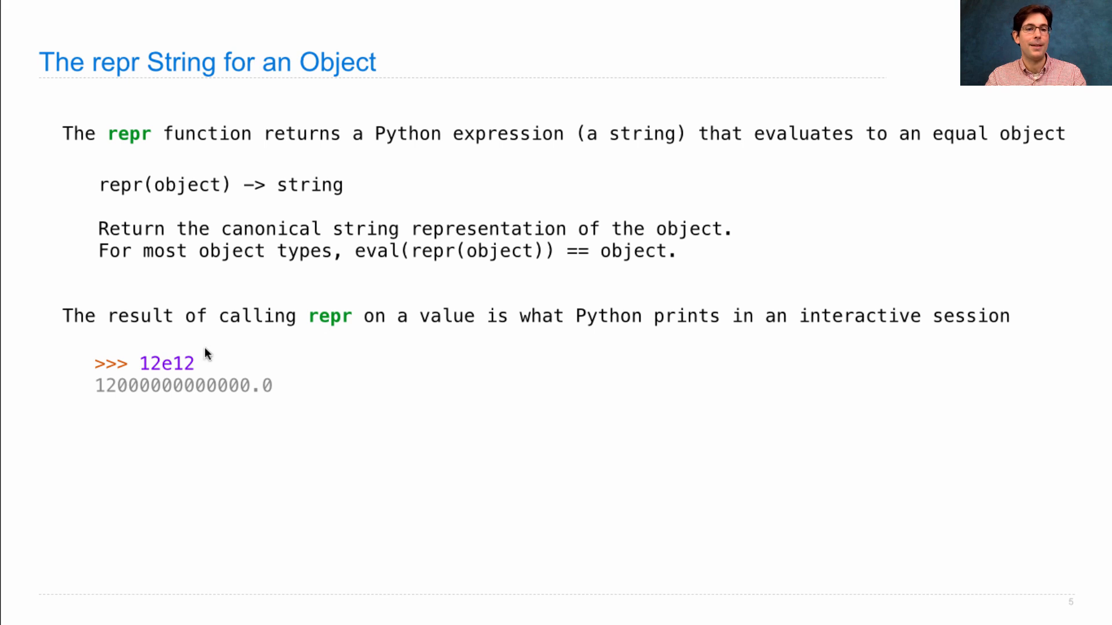
{"action": "mouse_move", "coordinate": [189, 374]}
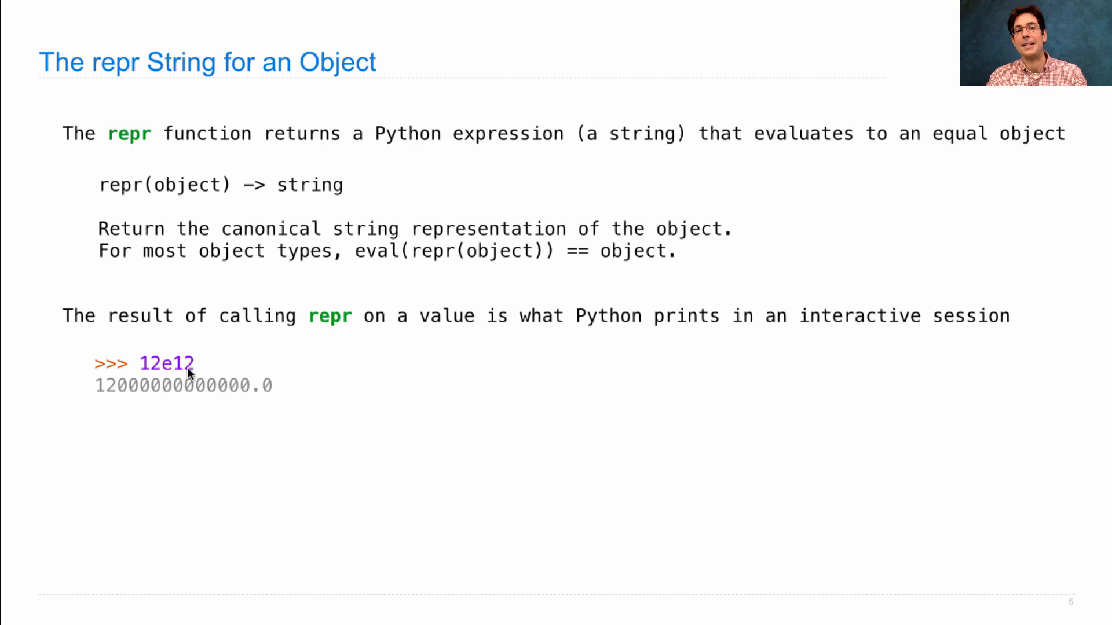
{"action": "mouse_move", "coordinate": [110, 402]}
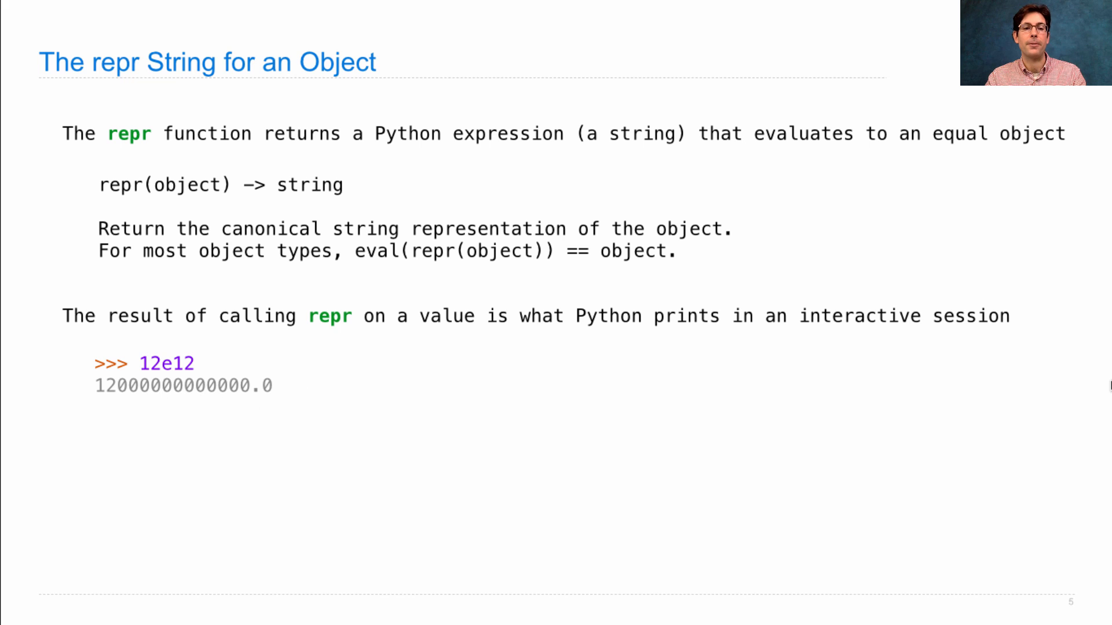
- Reveal the print(repr(12e12)) prompt line below the 12e12 example
{"action": "type", "text": "print(repr(12e12))"}
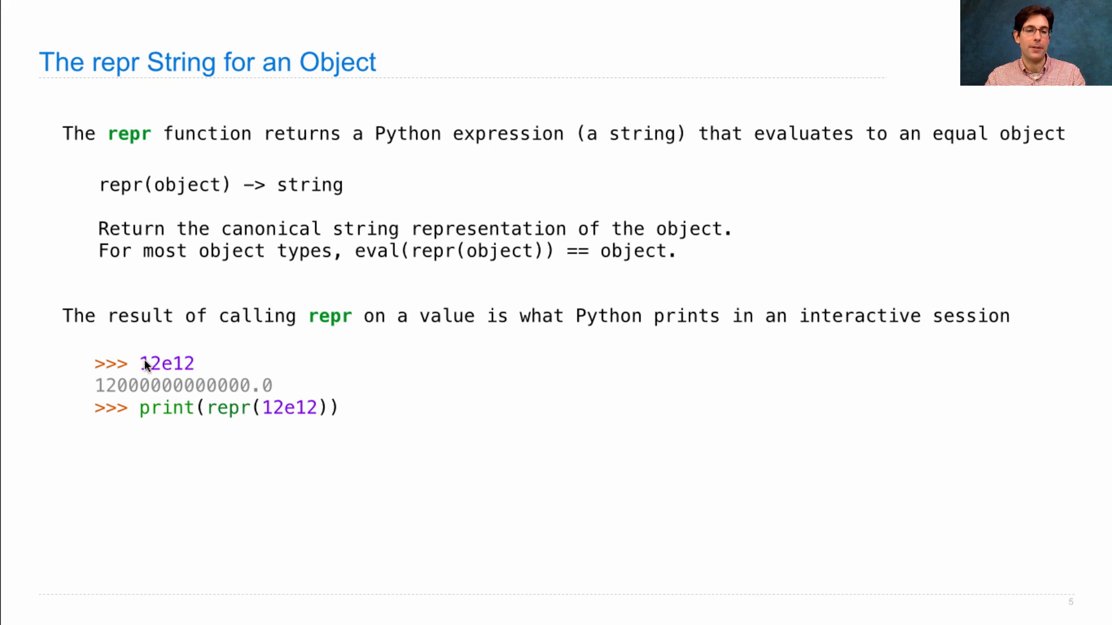
{"action": "mouse_move", "coordinate": [308, 421]}
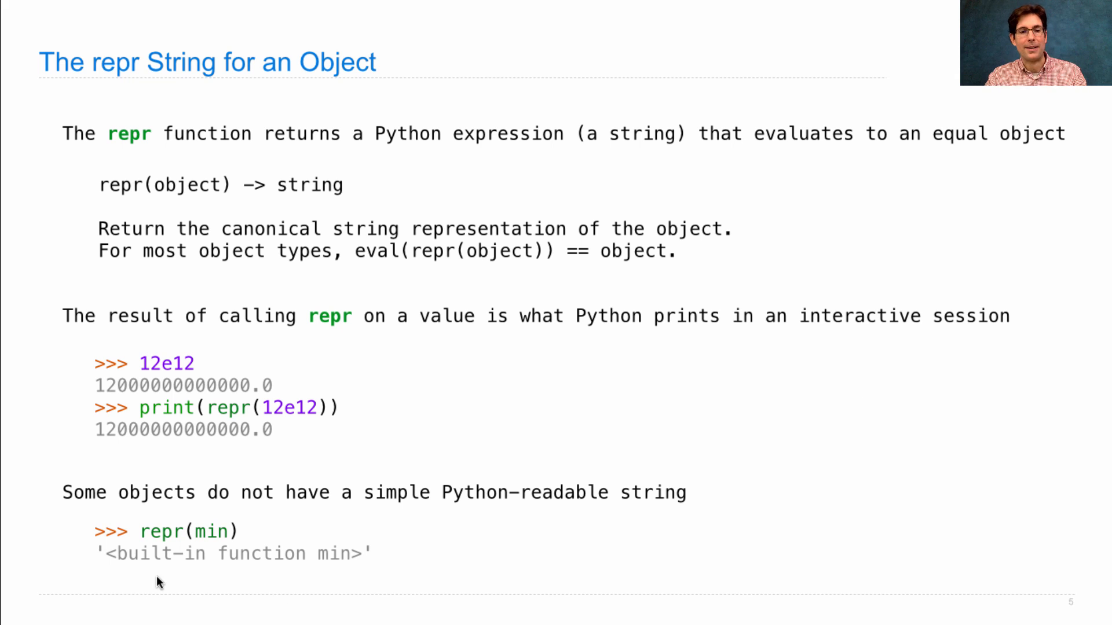
{"action": "mouse_move", "coordinate": [111, 562]}
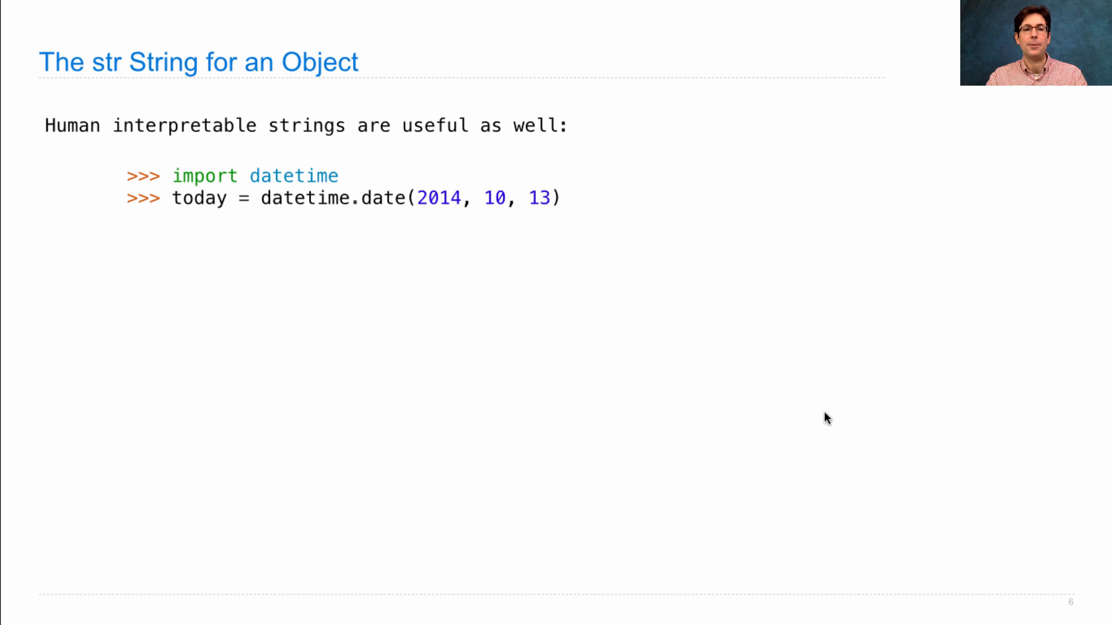
{"action": "mouse_move", "coordinate": [442, 216]}
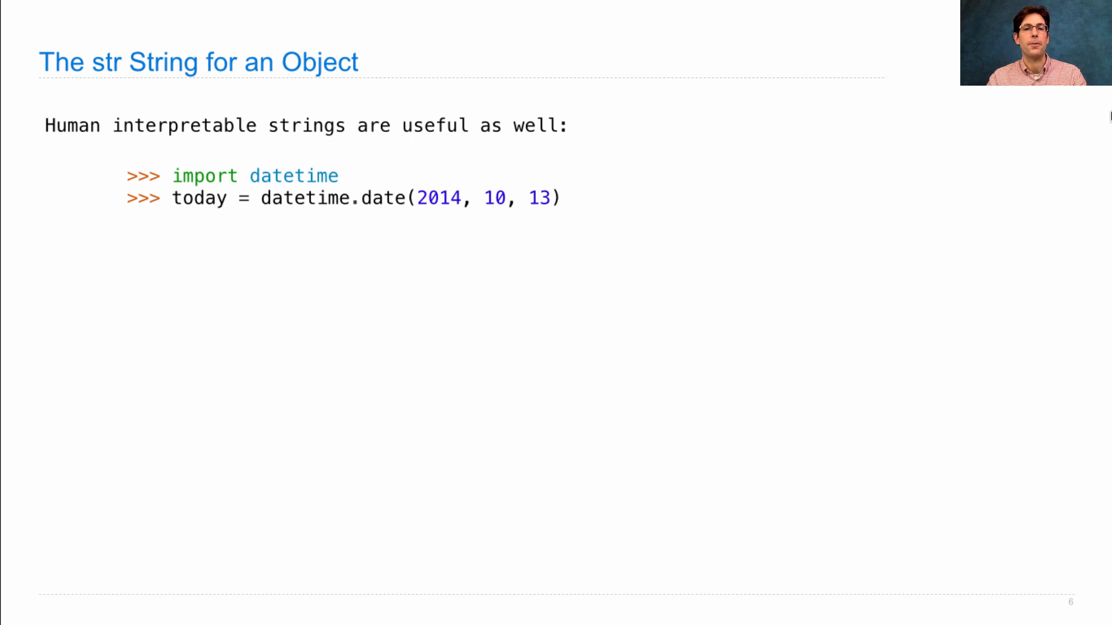
- Reveal repr(today) giving 'datetime.date(2014, 10, 13)' on the str String slide
{"action": "type", "text": "repr(today)"}
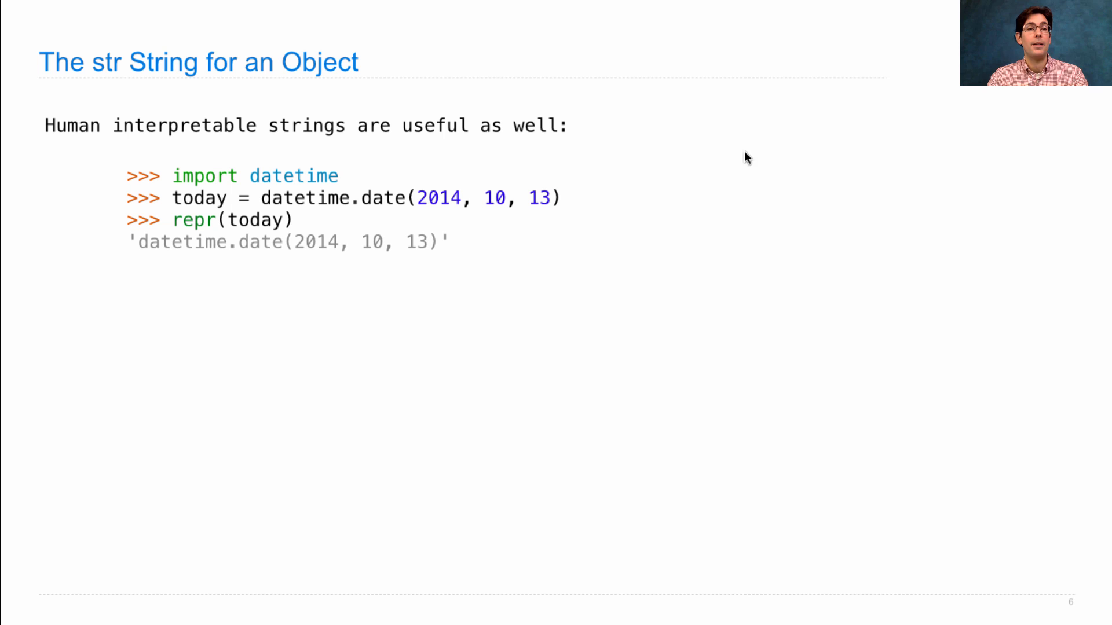
{"action": "mouse_move", "coordinate": [360, 220]}
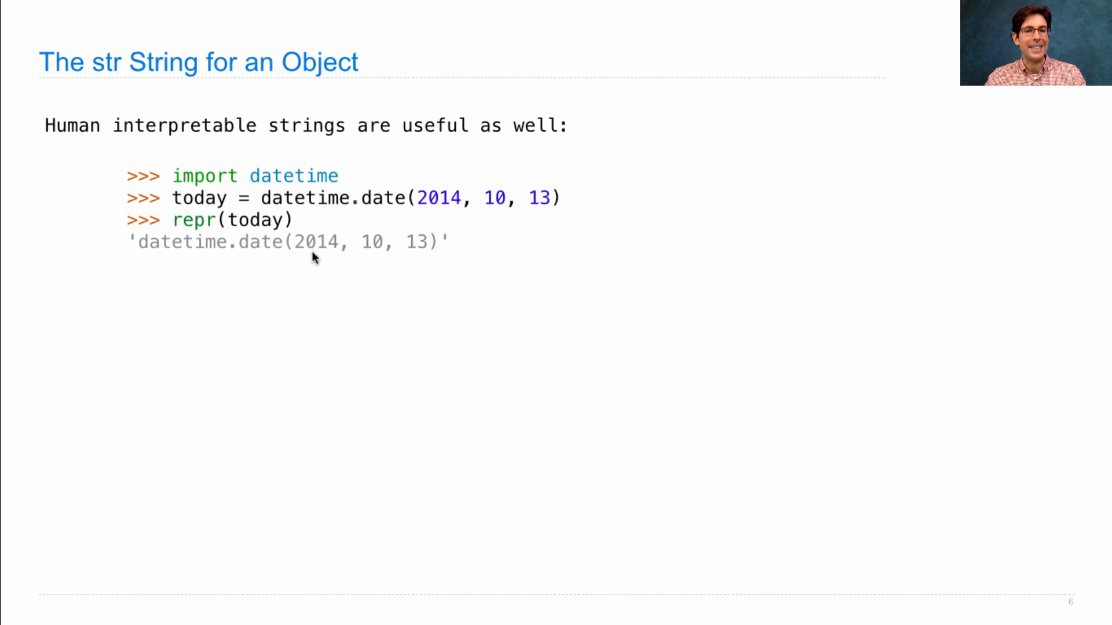
{"action": "mouse_move", "coordinate": [767, 285]}
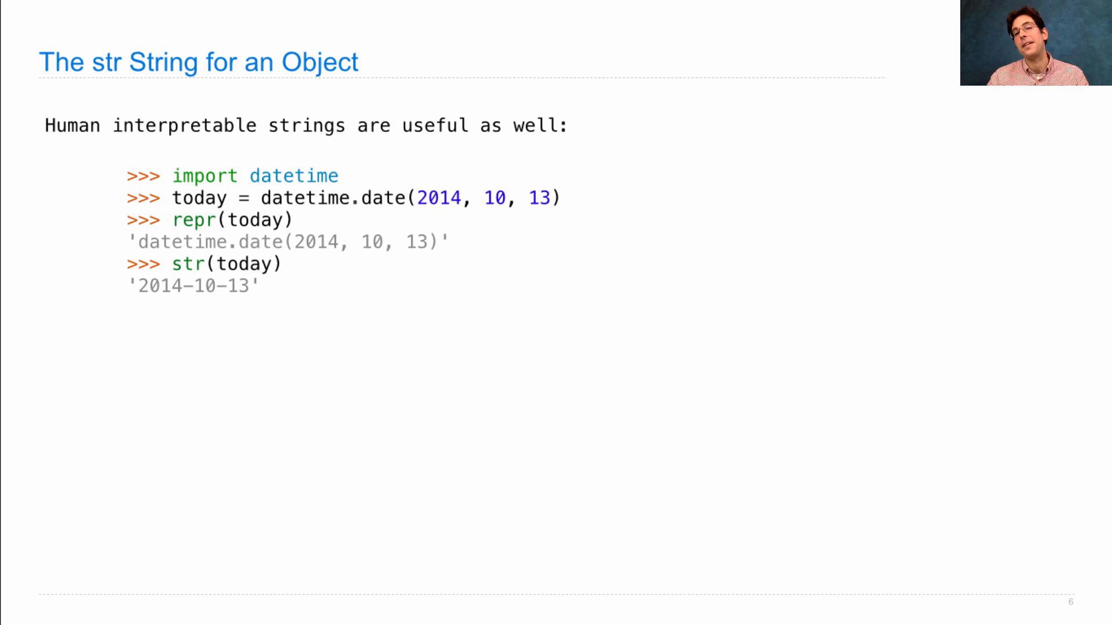
{"action": "mouse_move", "coordinate": [174, 298]}
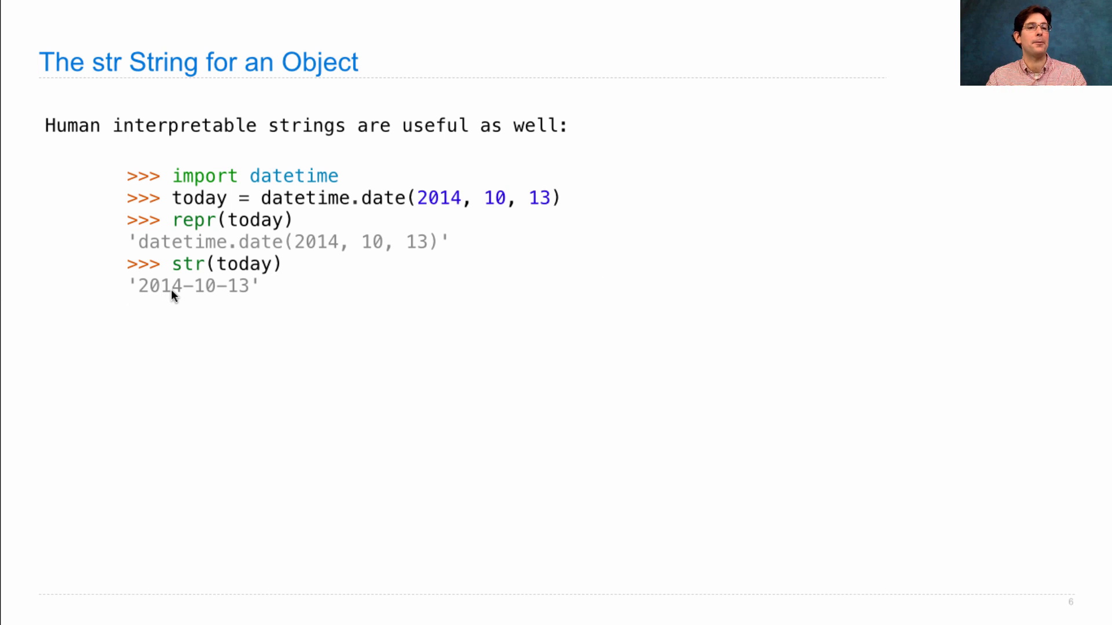
{"action": "mouse_move", "coordinate": [425, 358]}
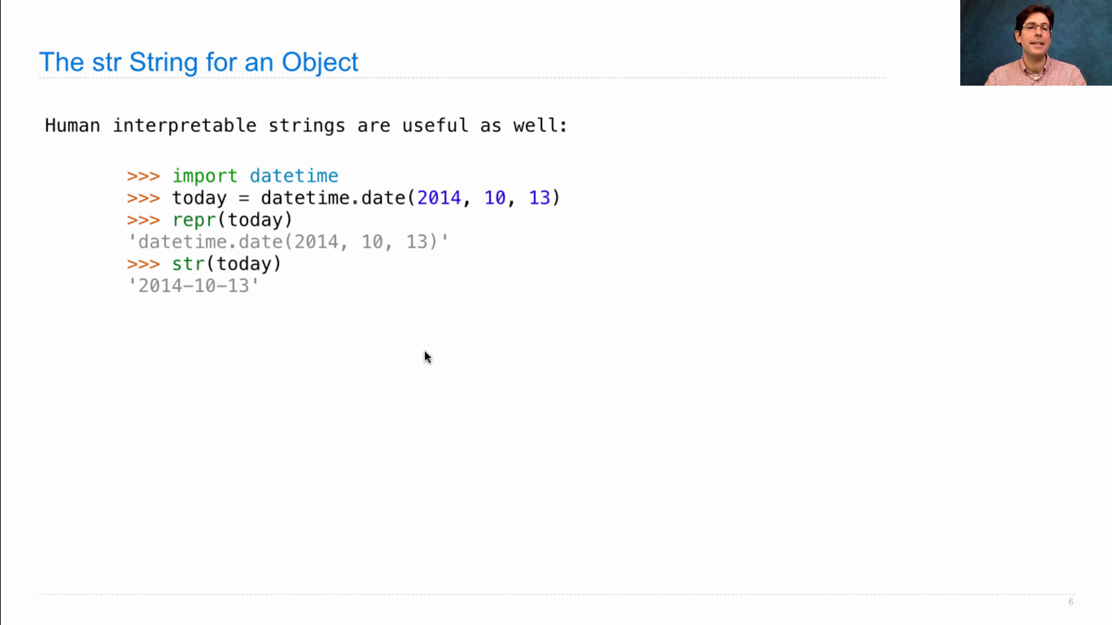
{"action": "mouse_move", "coordinate": [432, 250]}
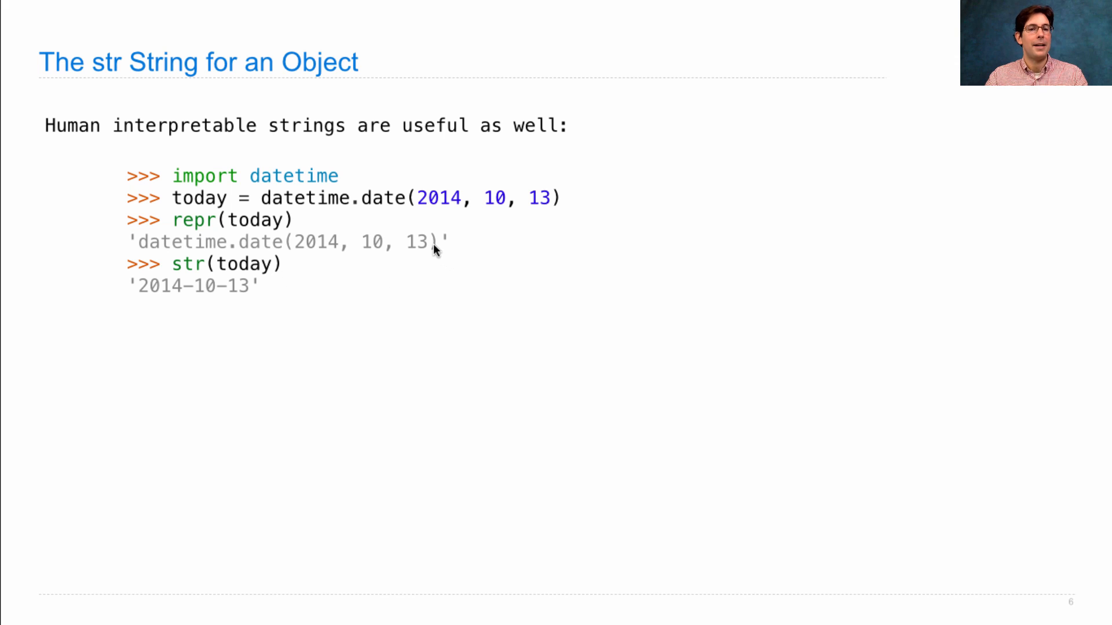
{"action": "mouse_move", "coordinate": [254, 292]}
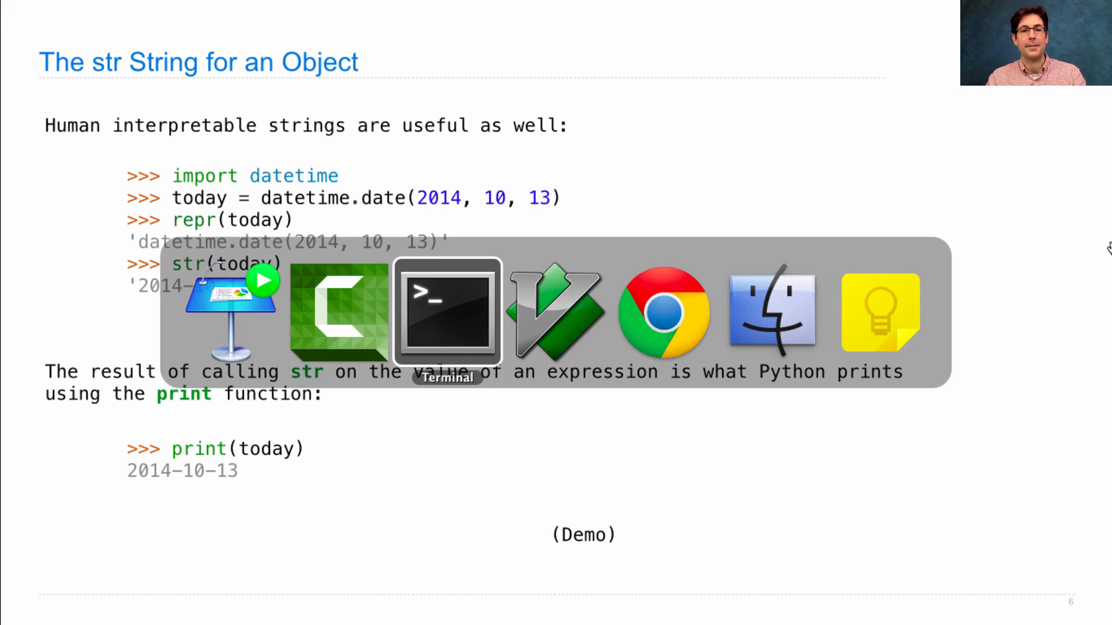
- In the Python session, define today = date(2014, 10, 13)
{"action": "left_click", "coordinate": [447, 312]}
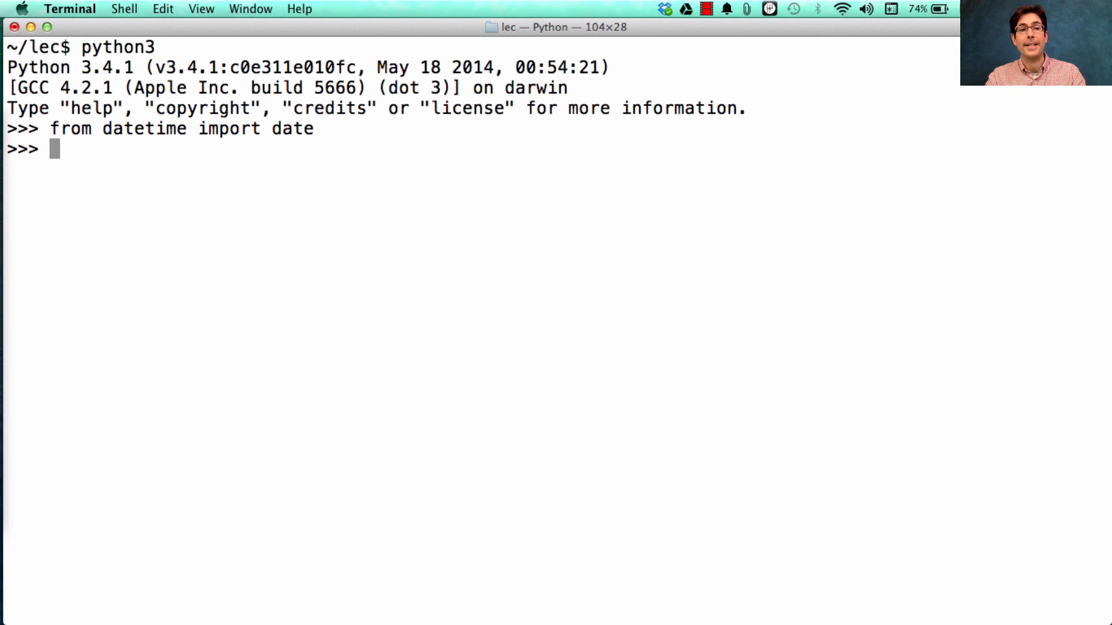
{"action": "type", "text": "date"}
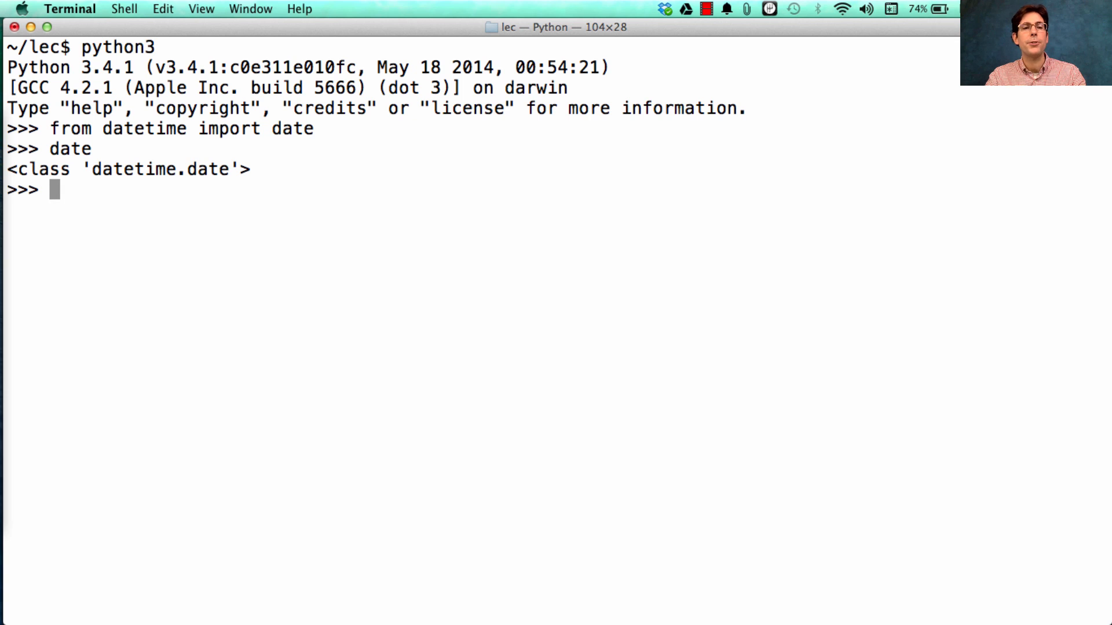
{"action": "type", "text": "today"}
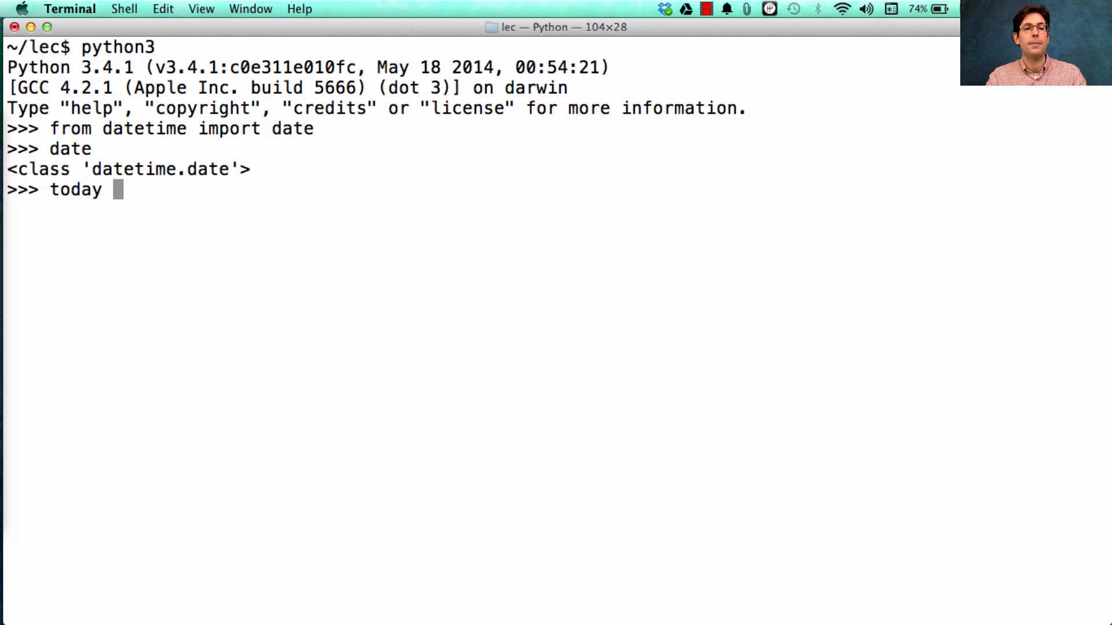
{"action": "type", "text": "= date(2014,"}
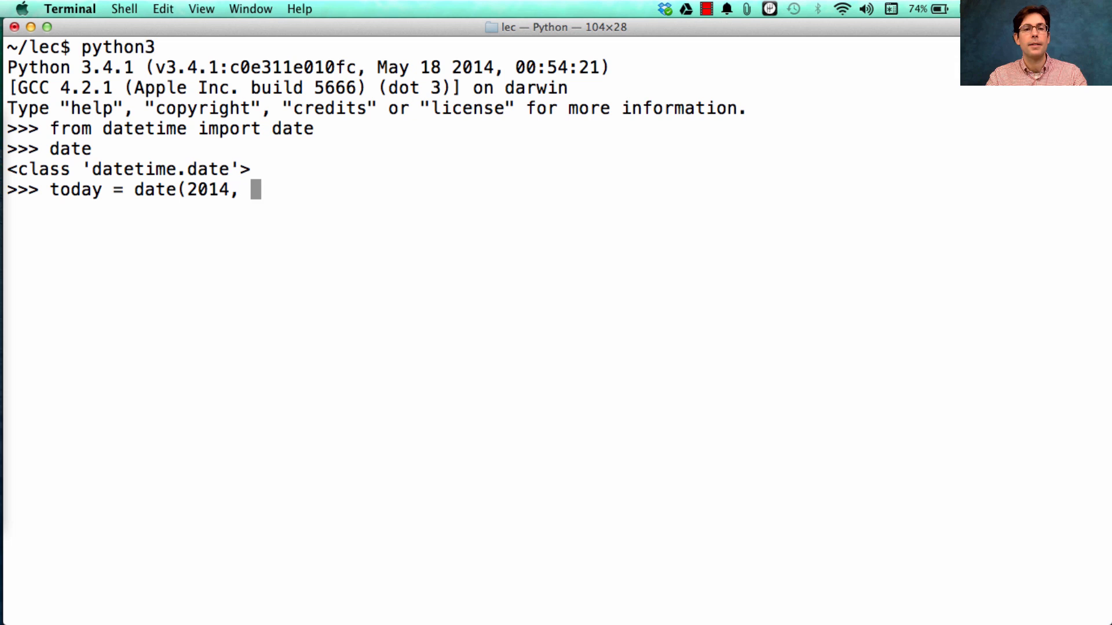
{"action": "type", "text": "10, 13)"}
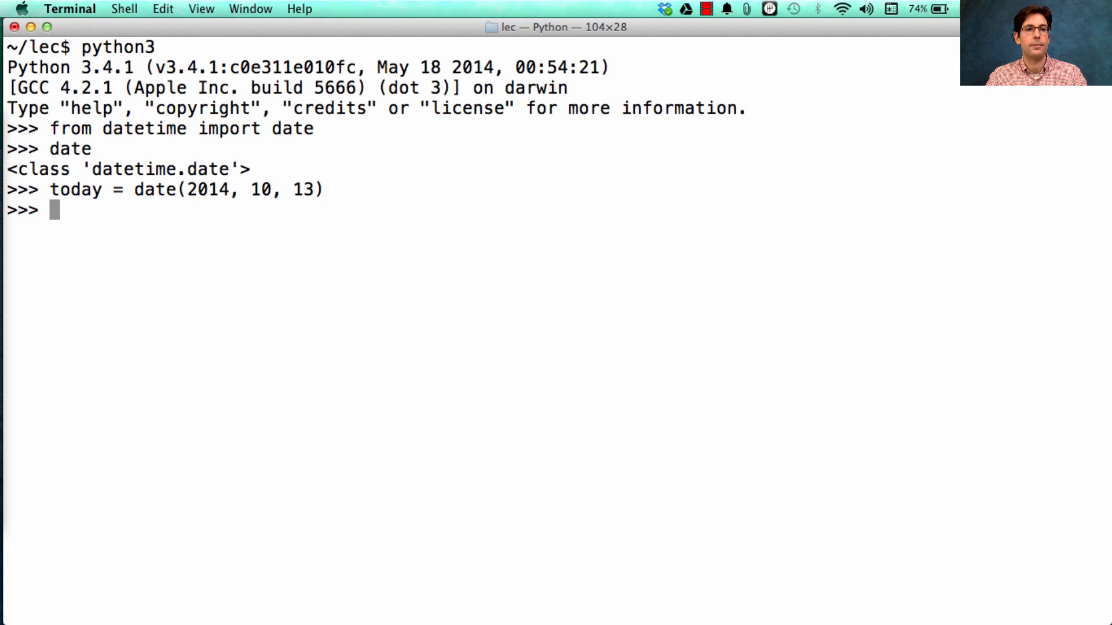
- Display today and repr(today), returning 'datetime.date(2014, 10, 13)'
{"action": "type", "text": "today"}
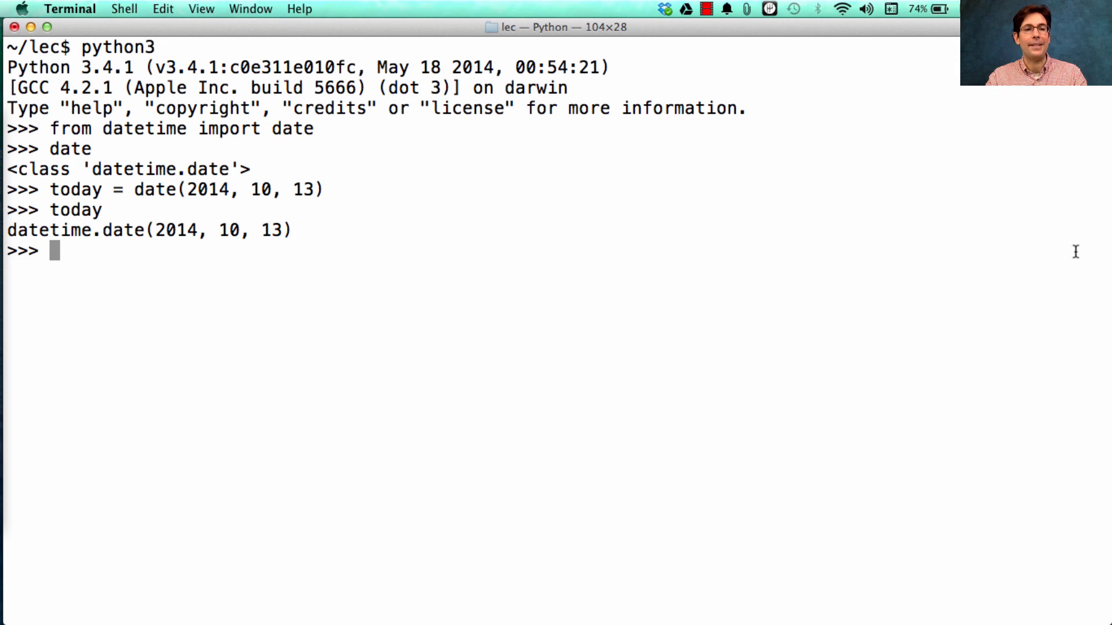
{"action": "type", "text": "repr(today"}
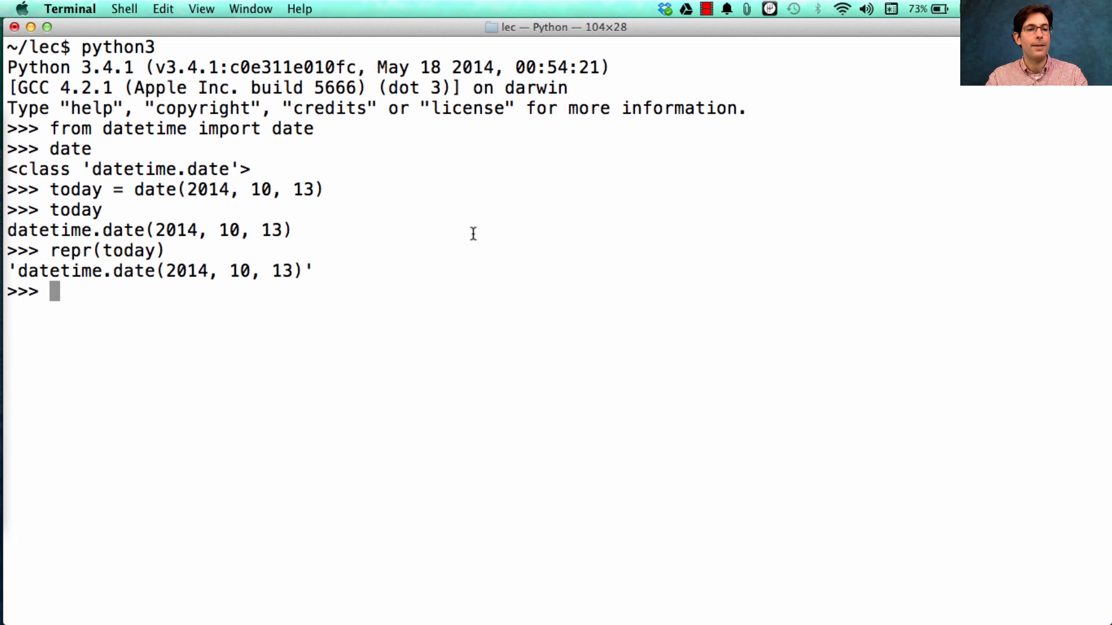
{"action": "mouse_move", "coordinate": [106, 250]}
{"action": "type", "text": "'"}
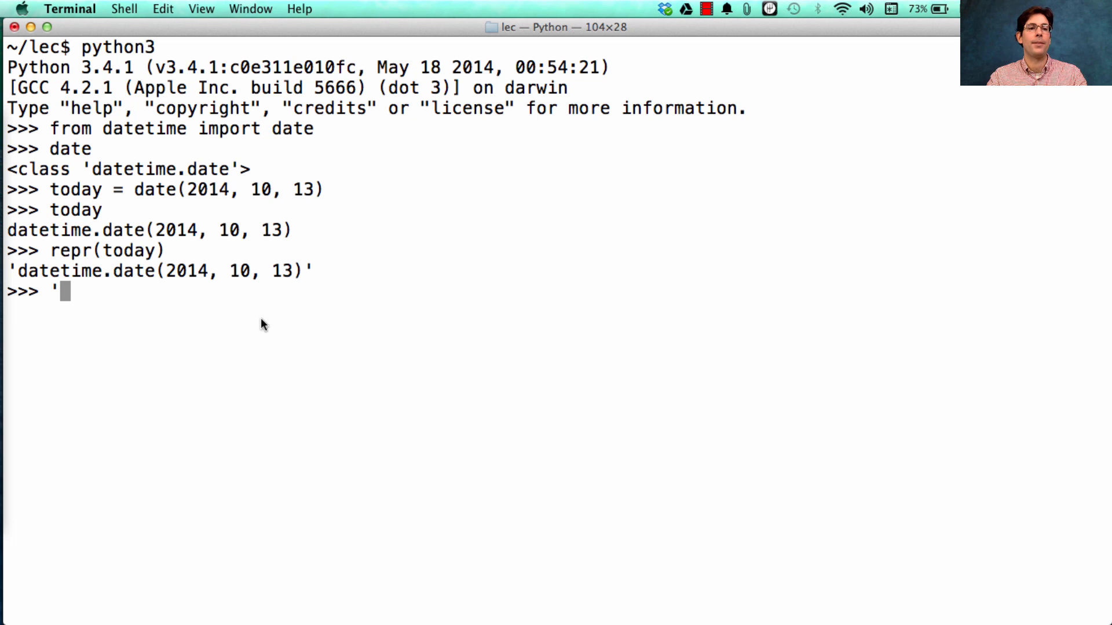
- Print repr(today), today and str(today) to compare 2014-10-13 forms, then clear the screen
{"action": "type", "text": "print(repr(today"}
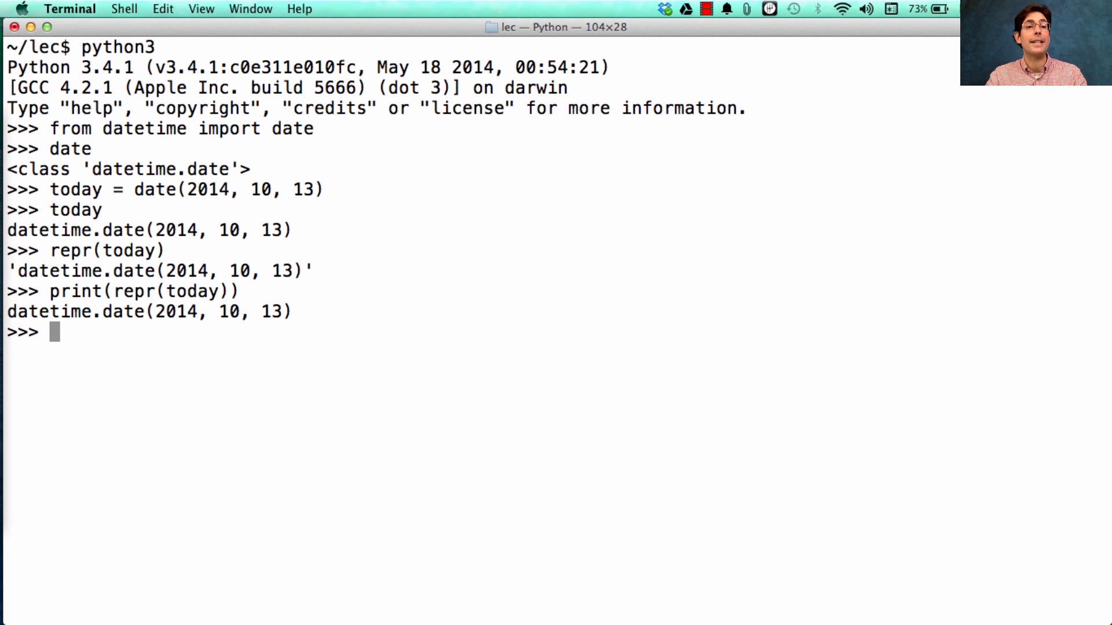
{"action": "type", "text": "print(today"}
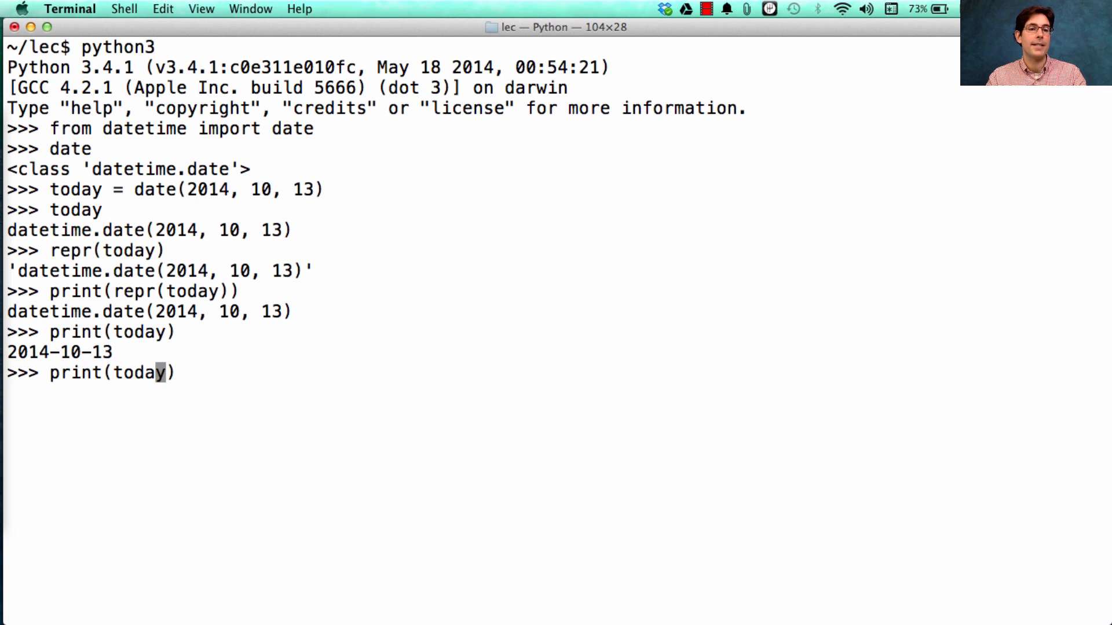
{"action": "type", "text": "str("}
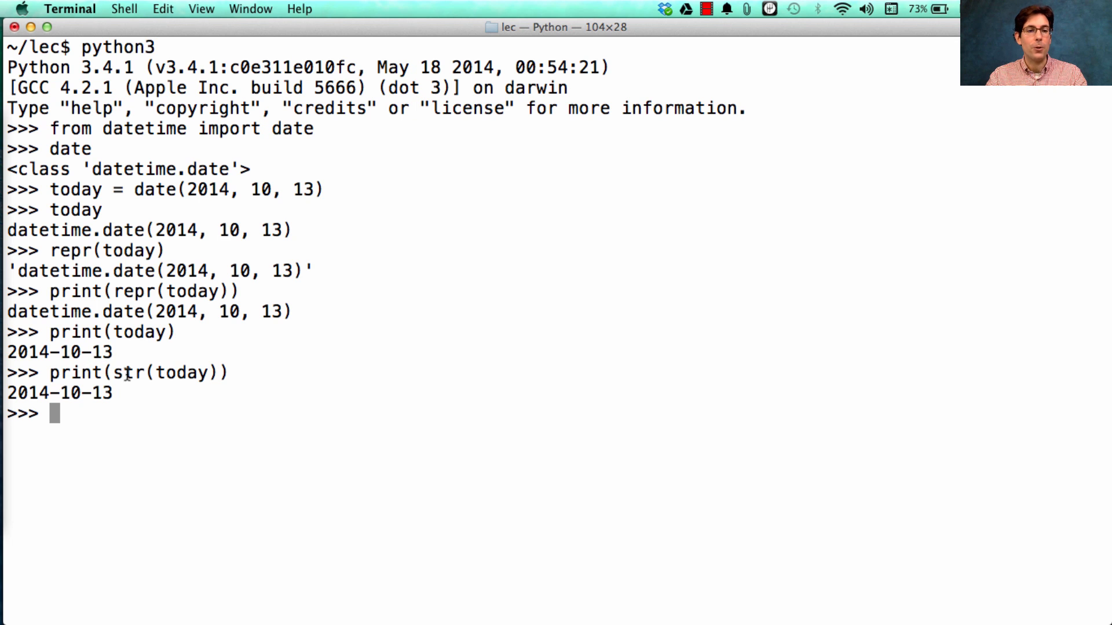
{"action": "double_click", "coordinate": [182, 373]}
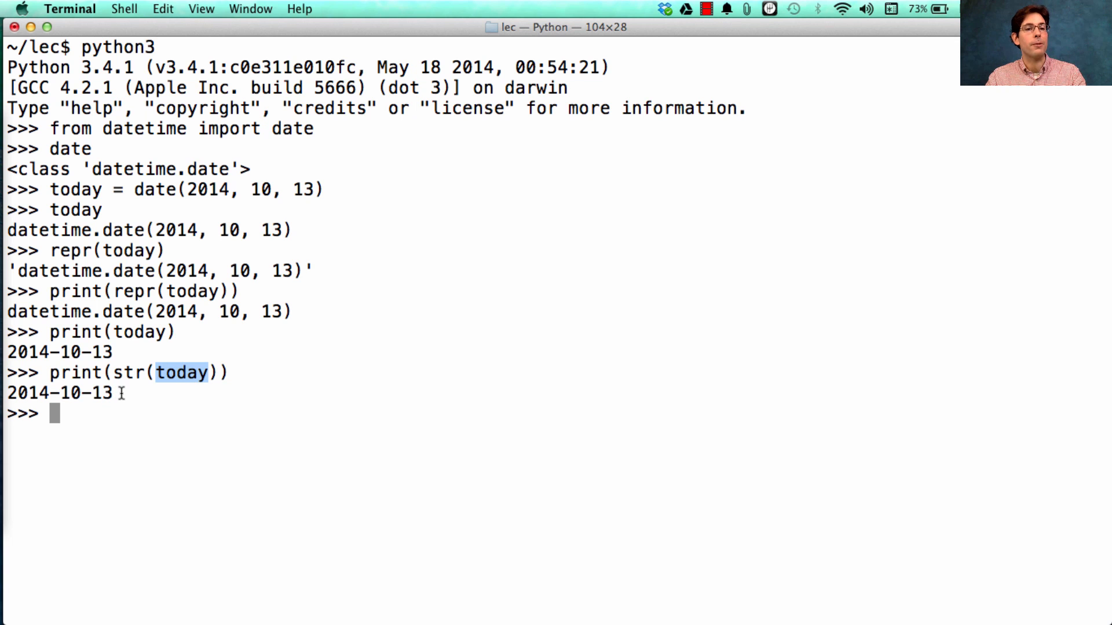
{"action": "mouse_move", "coordinate": [681, 407]}
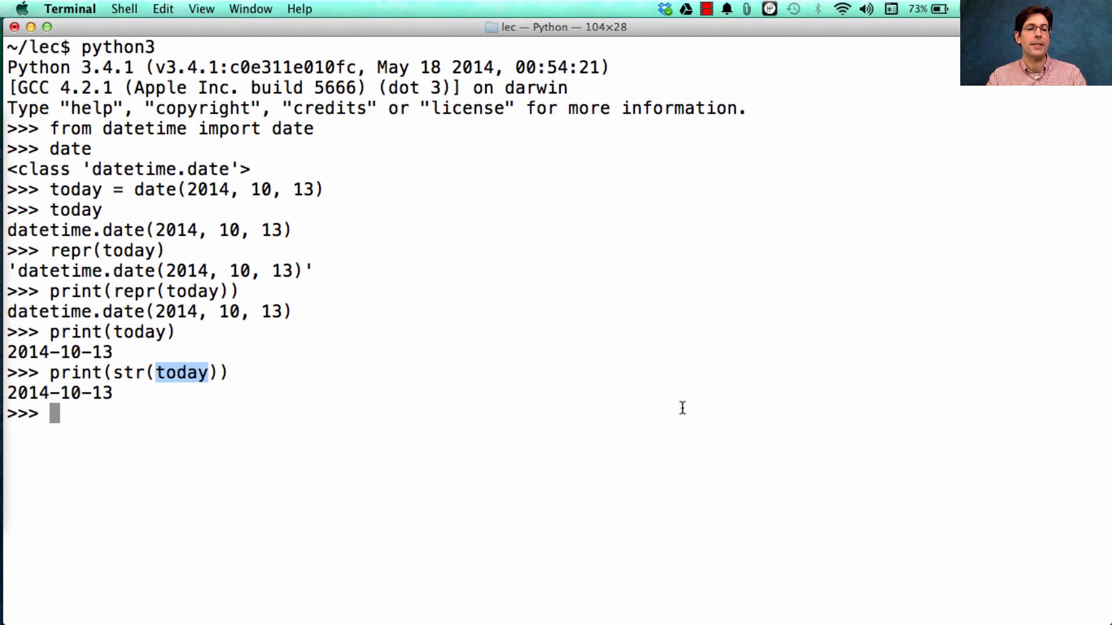
{"action": "type", "text": "str(today)"}
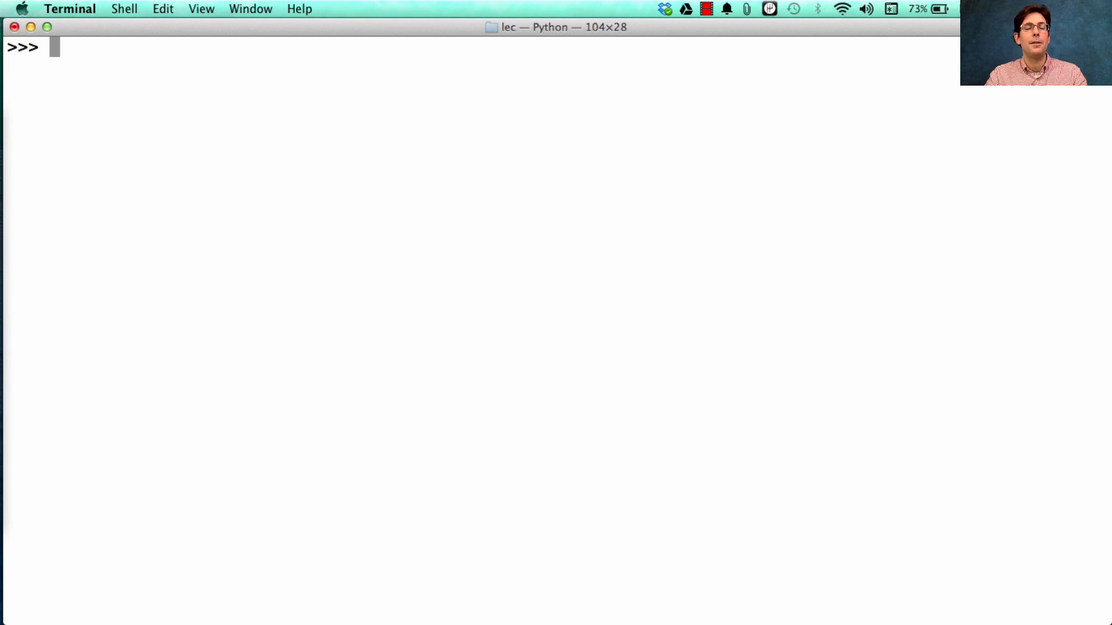
- Define s = 'Hello world' and show str(s) and repr(s) results
{"action": "type", "text": "s = '"}
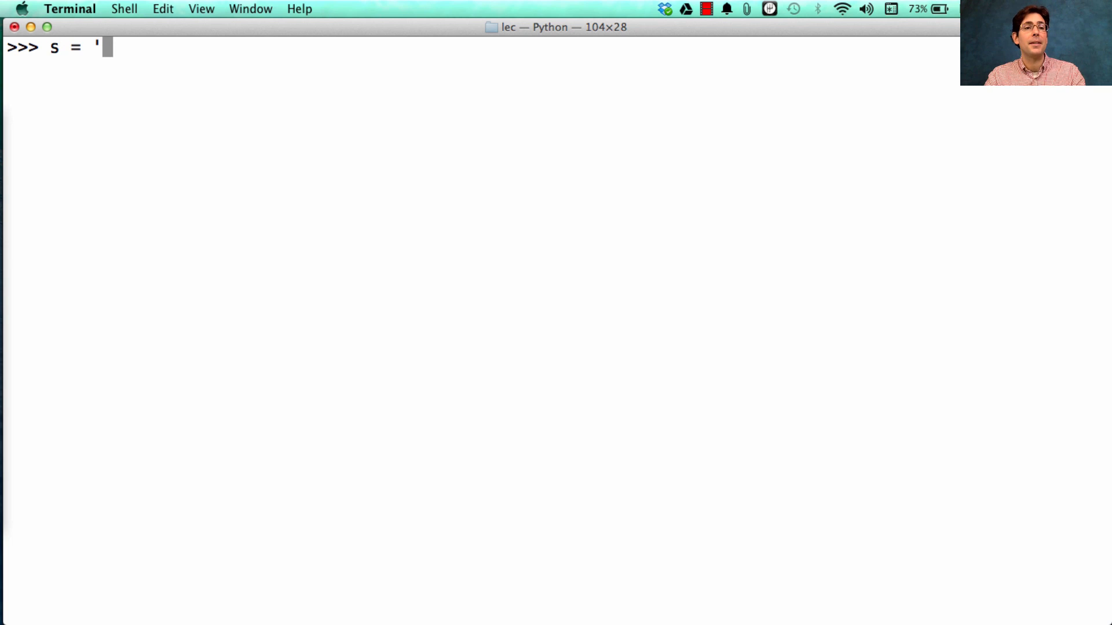
{"action": "type", "text": "Hello world"}
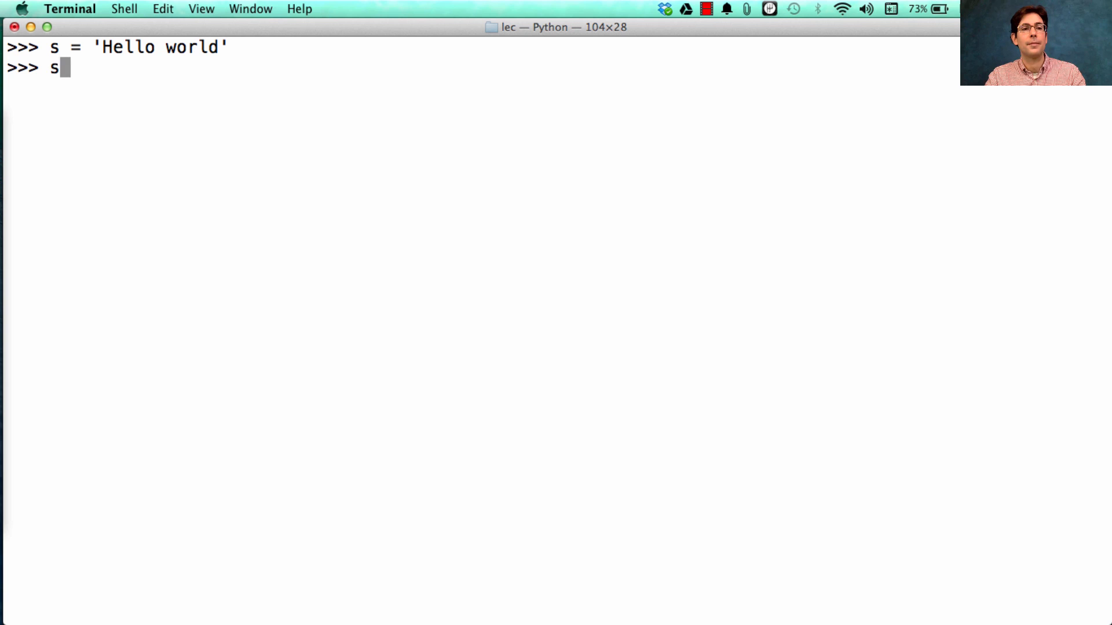
{"action": "type", "text": "str(s)"}
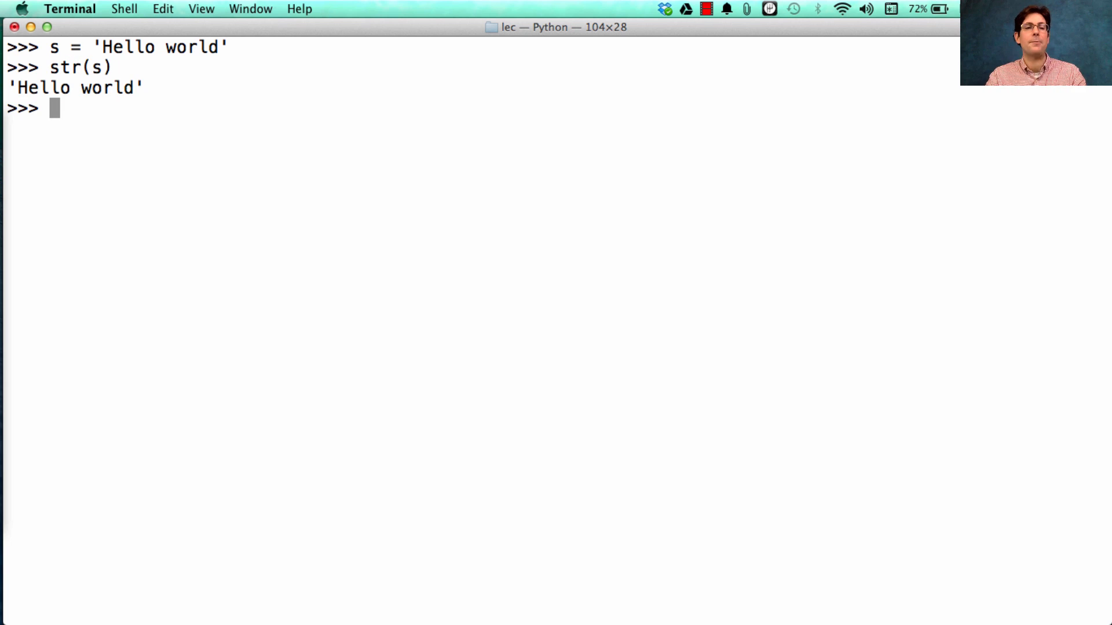
{"action": "type", "text": "repr(s)"}
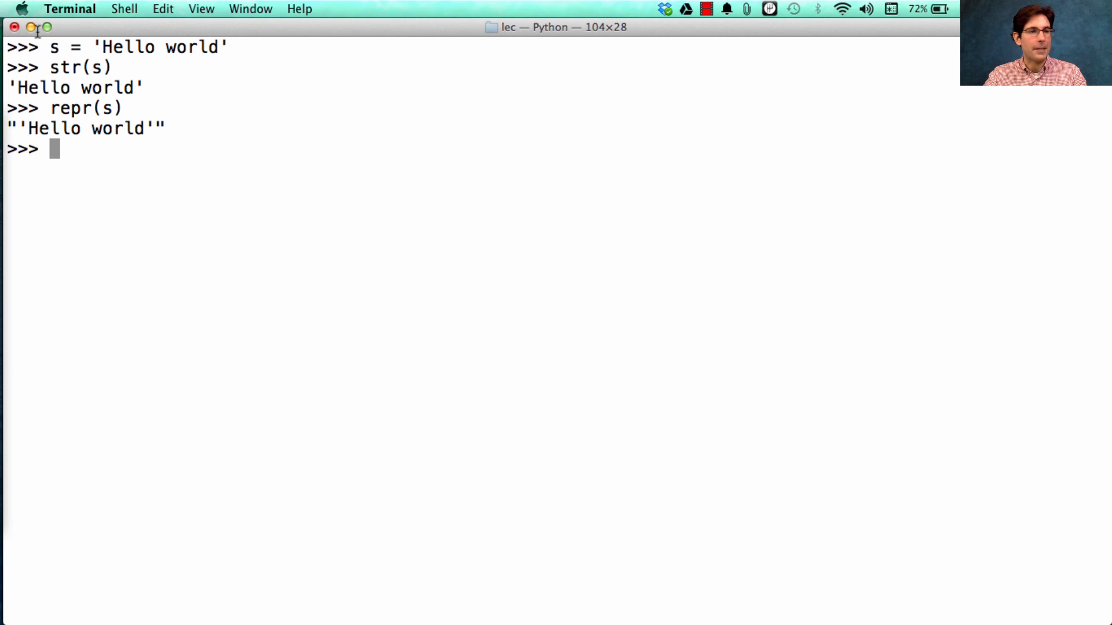
{"action": "mouse_move", "coordinate": [663, 255]}
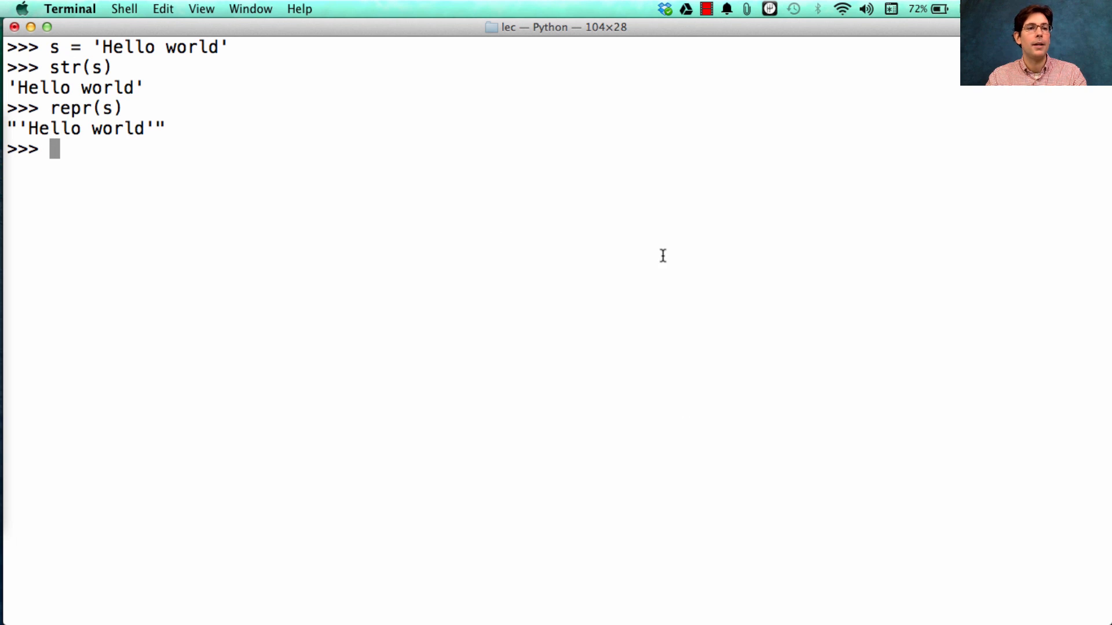
- Run eval(repr(s)) returning 'Hello world', then eval(s) raising a SyntaxError
{"action": "type", "text": "eval(repr(s))"}
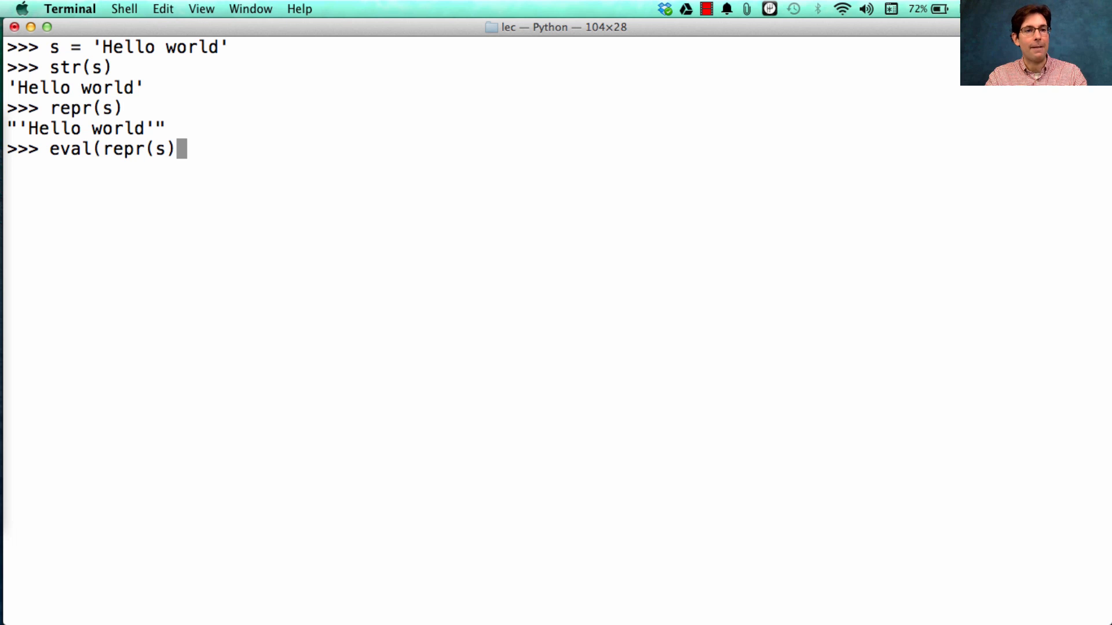
{"action": "key", "text": "Return"}
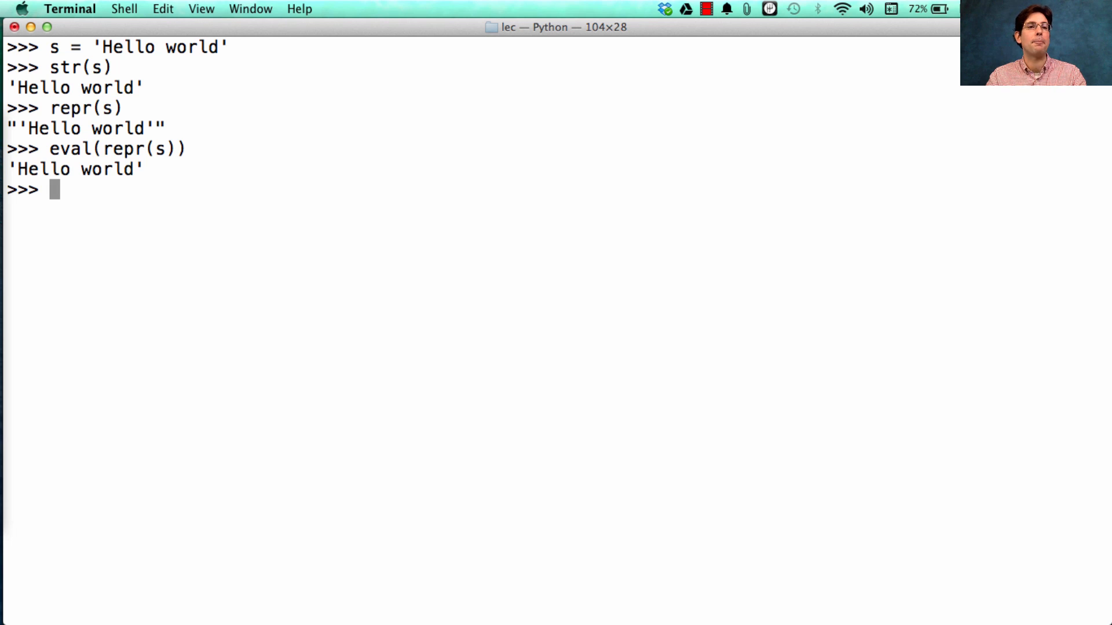
{"action": "type", "text": "eval(s"}
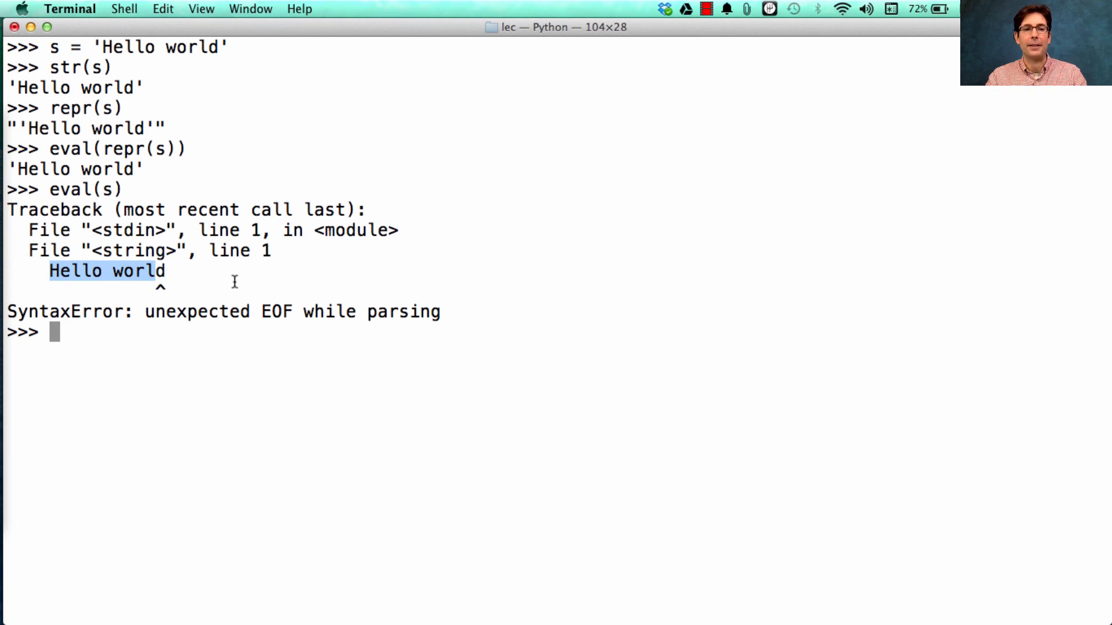
- Enter repr(s), repr(repr(s)) and repr(repr(repr(s))) showing increasingly escaped quotes
{"action": "type", "text": "repr(repr(repr(s"}
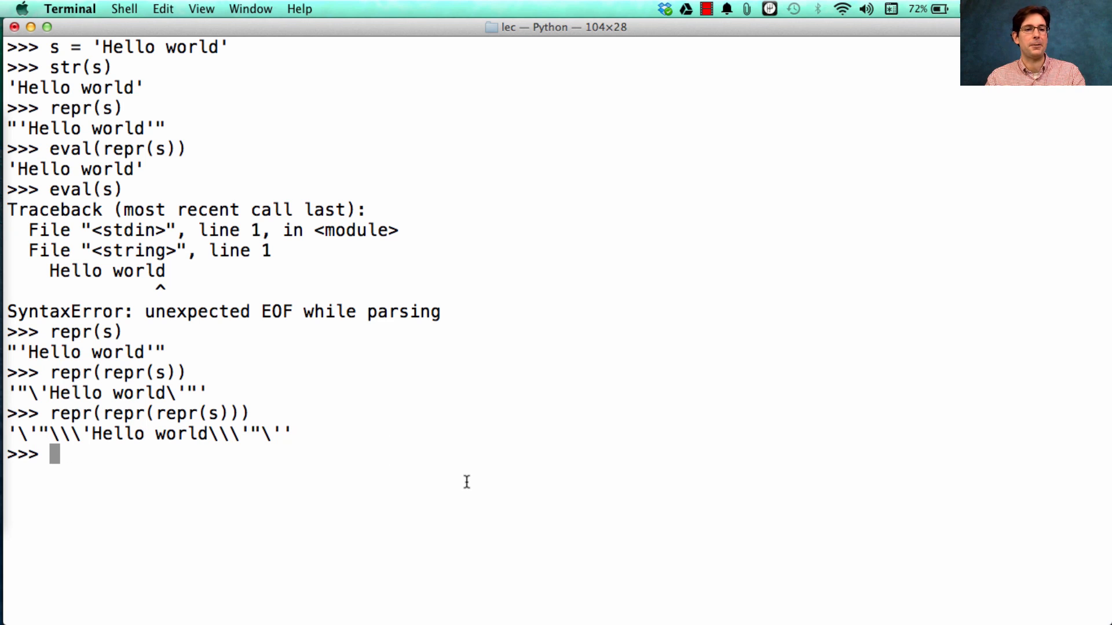
- Recall repr(repr(repr(s))) and wrap it in three nested eval( calls, not yet run
{"action": "type", "text": "repr(repr(repr(s)))"}
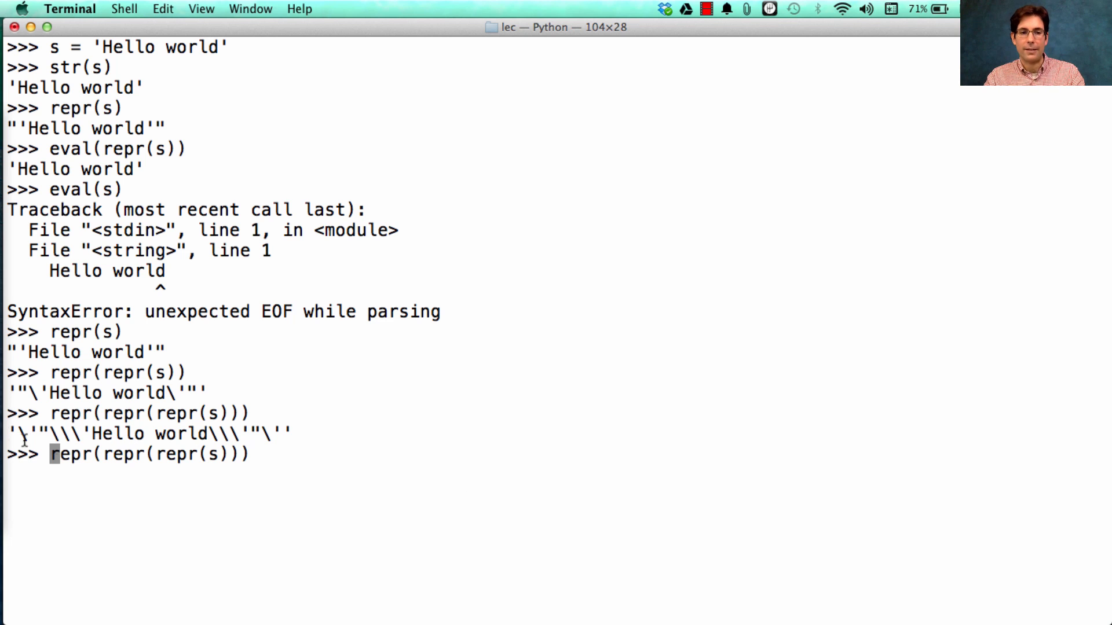
{"action": "type", "text": "eval"}
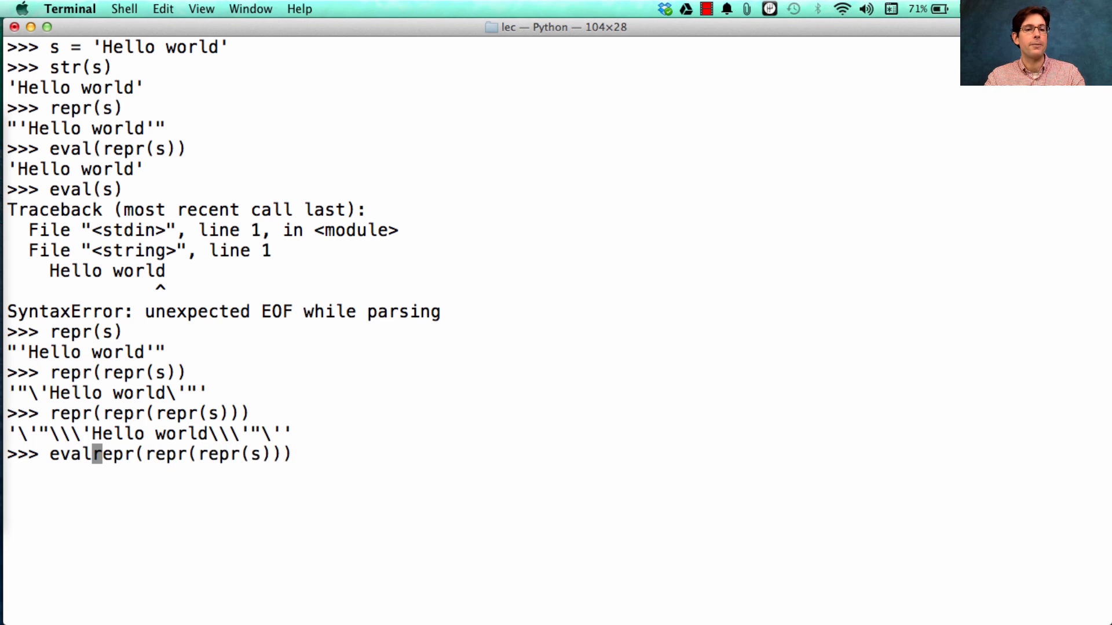
{"action": "type", "text": "(eval(eval("}
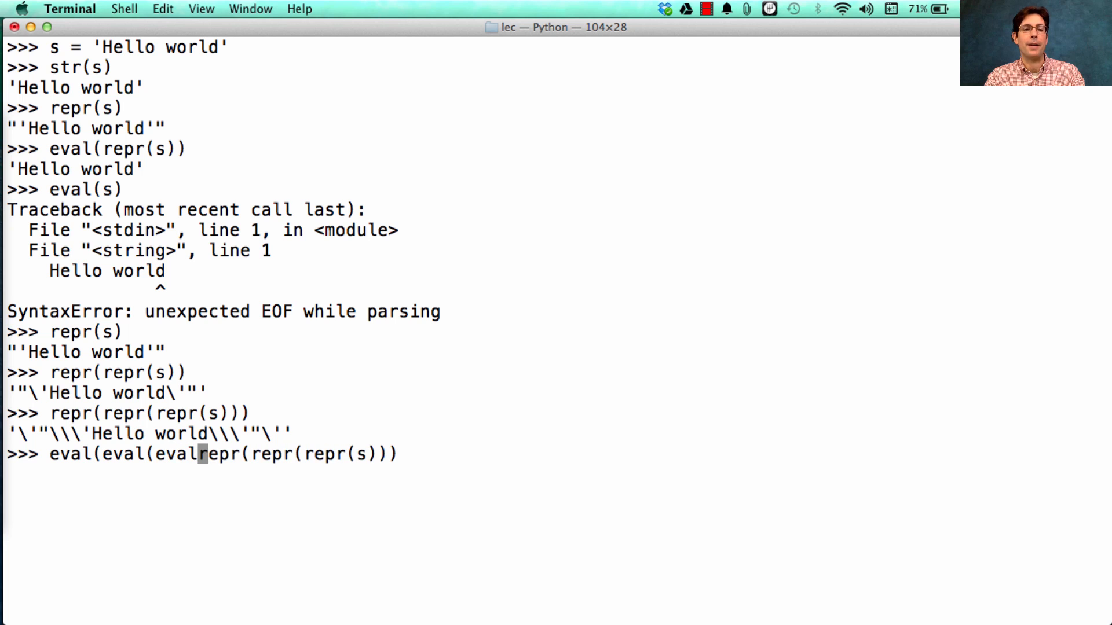